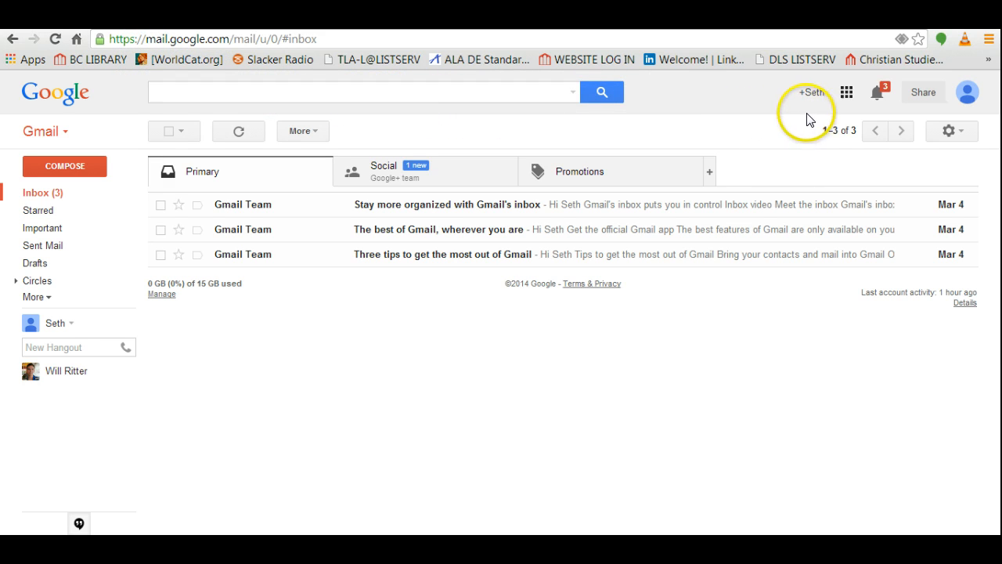
mouse_move(850, 92)
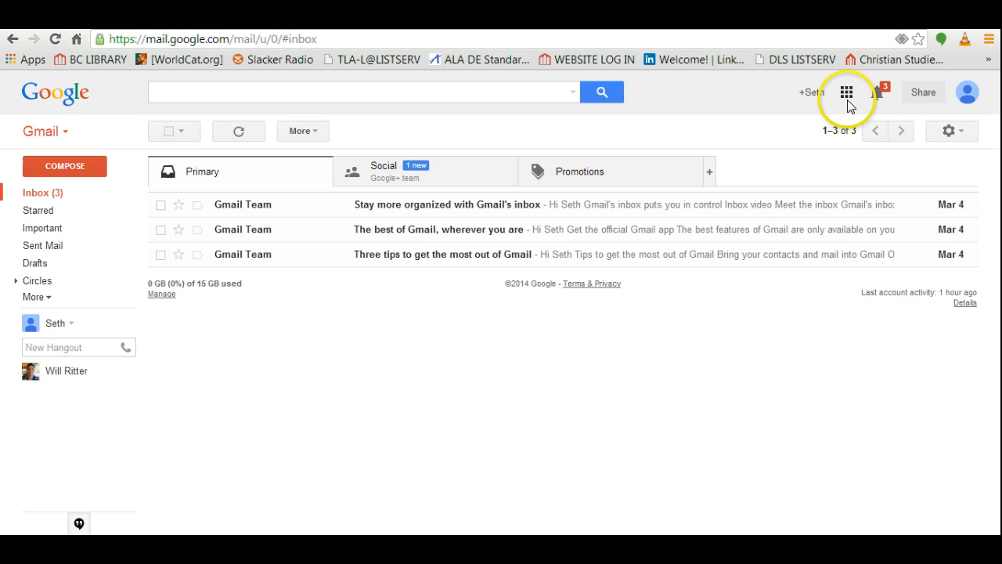
mouse_move(846, 92)
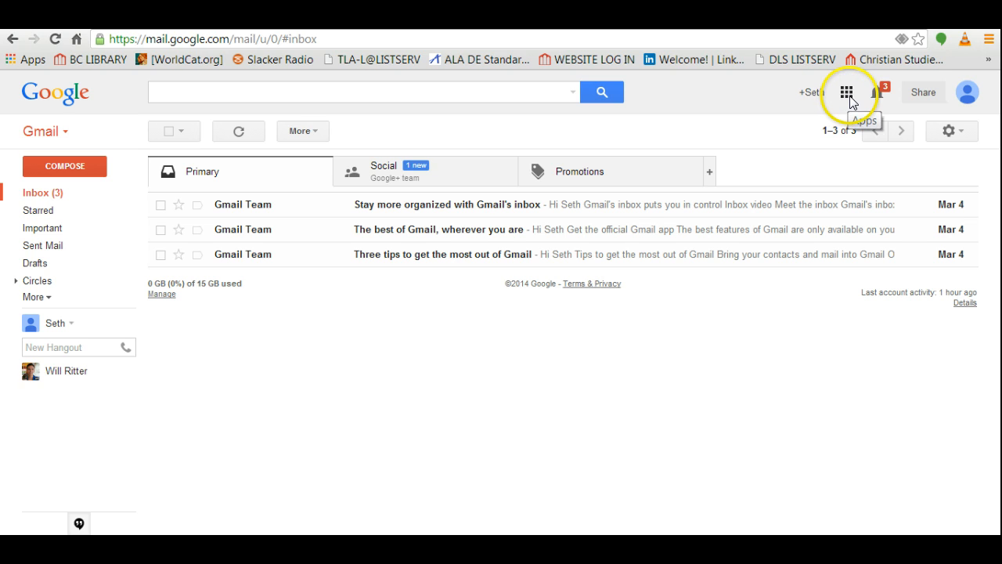
Step: Launch Google Drive from the Gmail apps grid
click(846, 92)
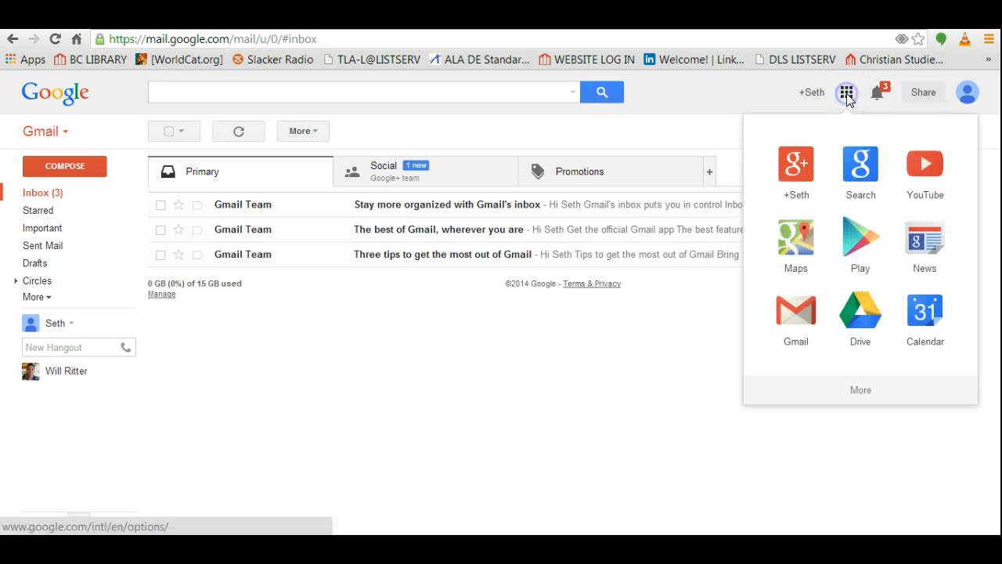
mouse_move(860, 310)
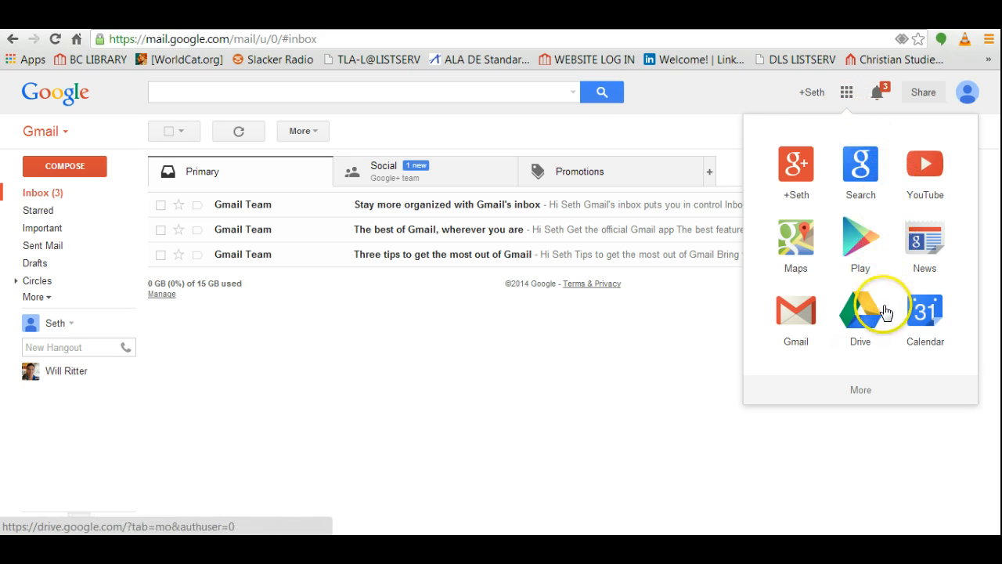
mouse_move(864, 345)
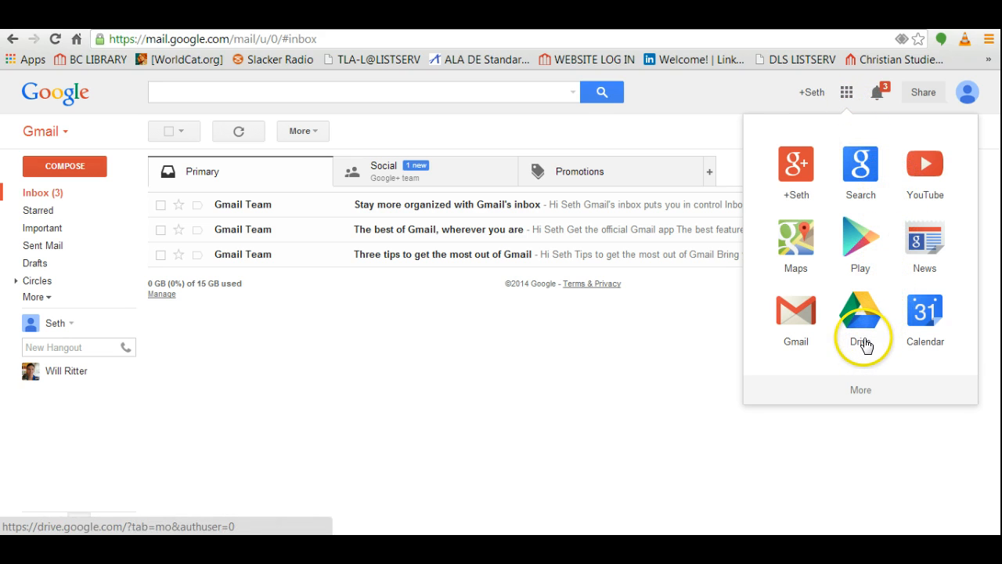
click(860, 310)
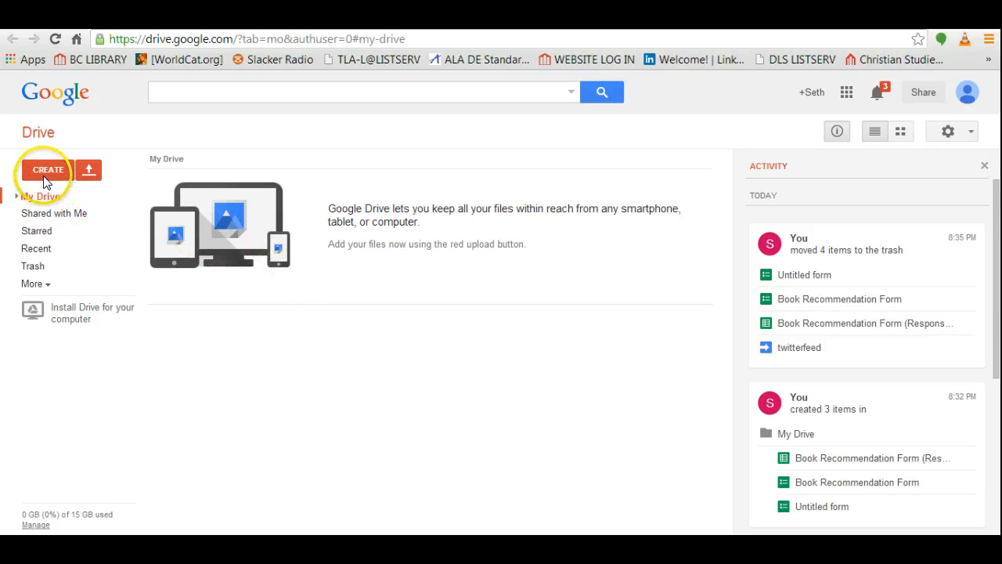
Step: Create a new blank form from Drive's CREATE menu
click(48, 170)
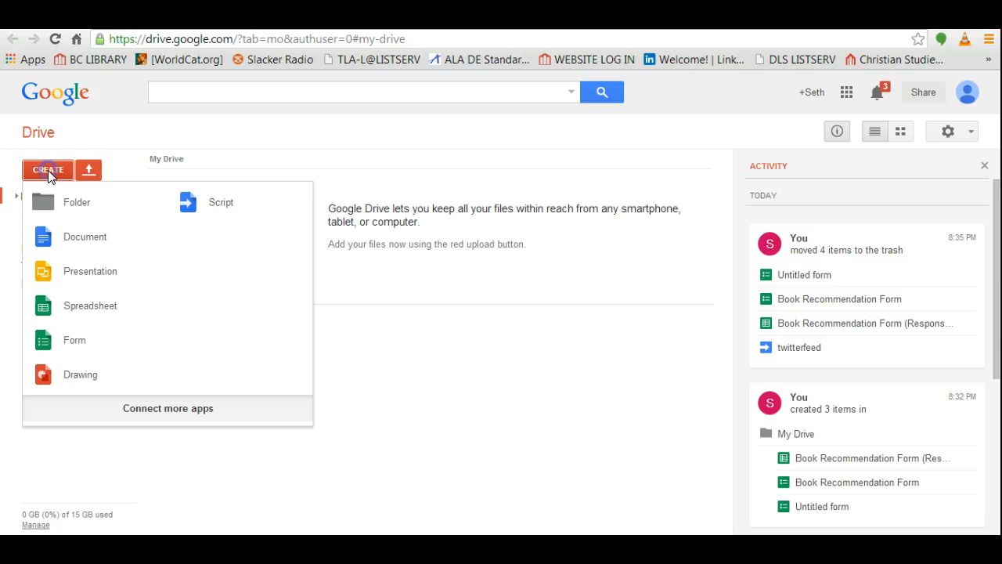
mouse_move(82, 339)
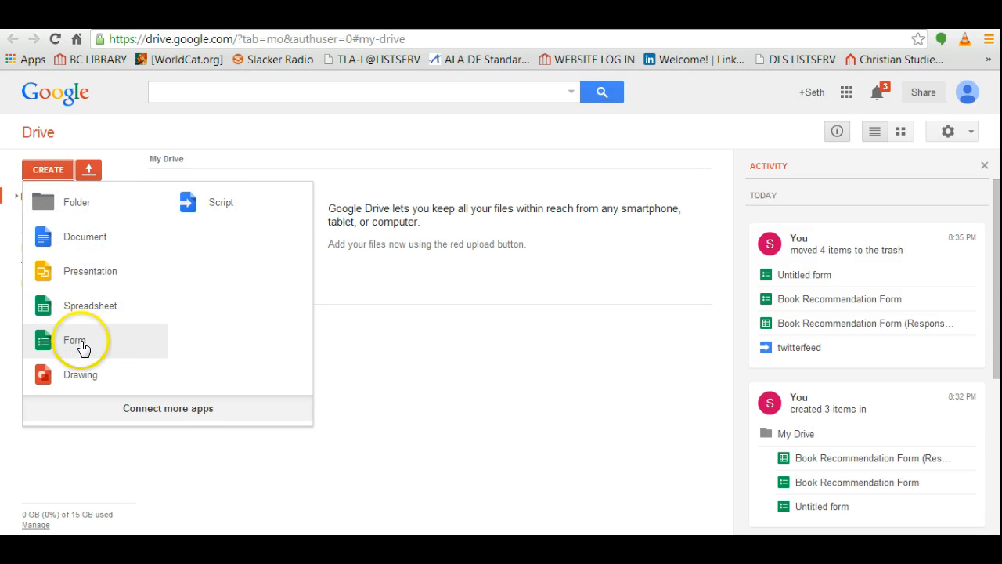
click(74, 339)
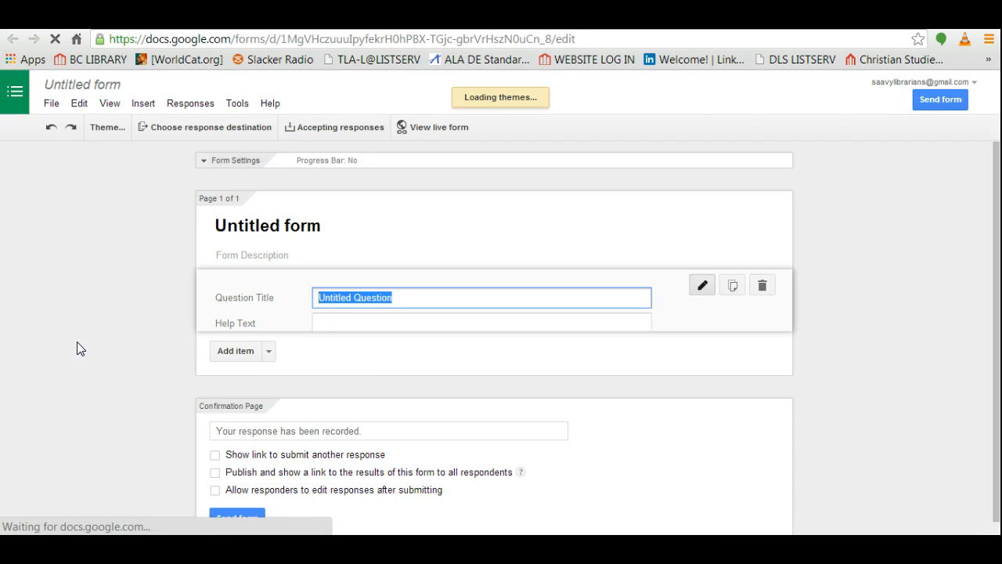
Step: Title the form 'Book Recommendation' and apply the Books Classic theme
click(107, 127)
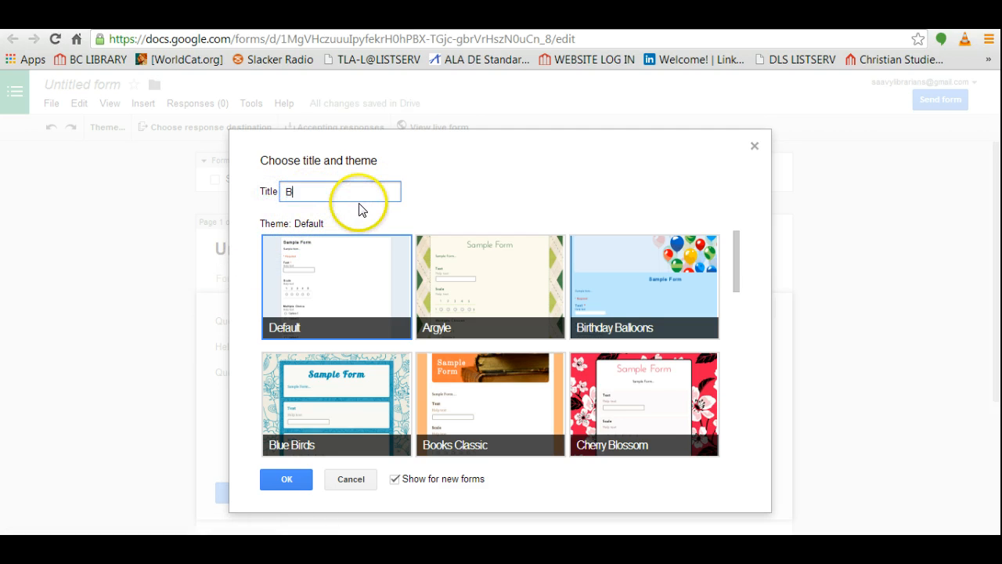
text(Book Recommenda)
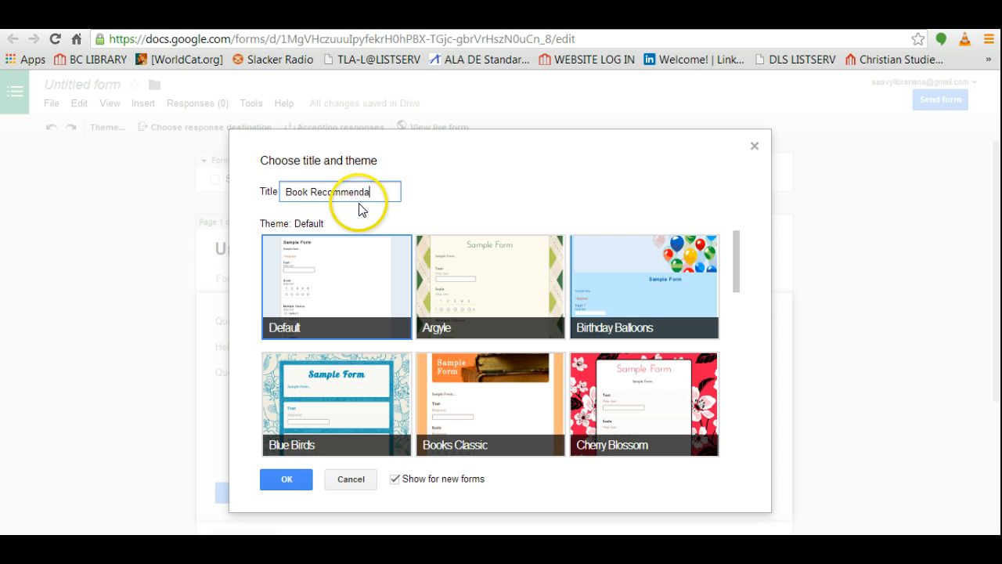
text(tion)
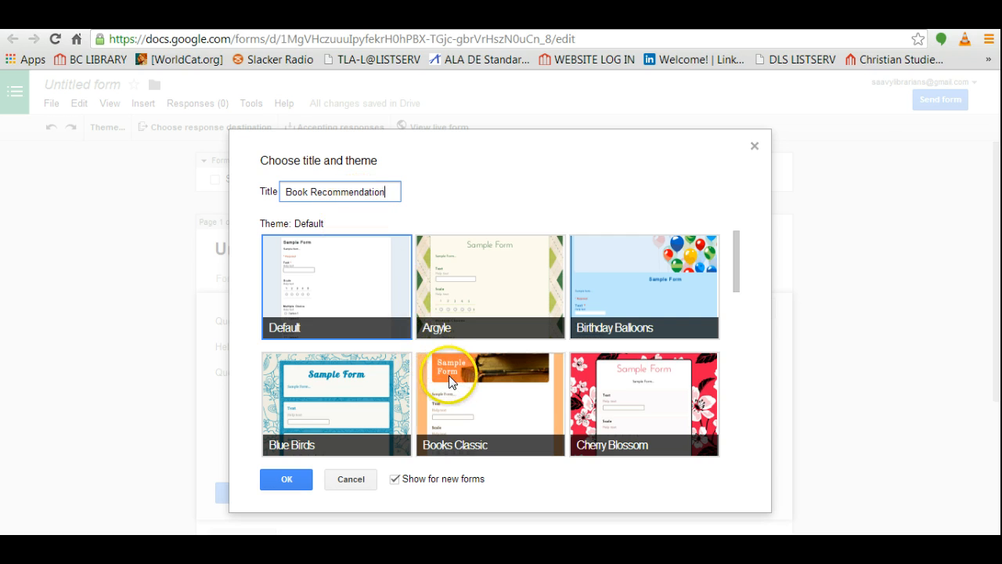
mouse_move(476, 408)
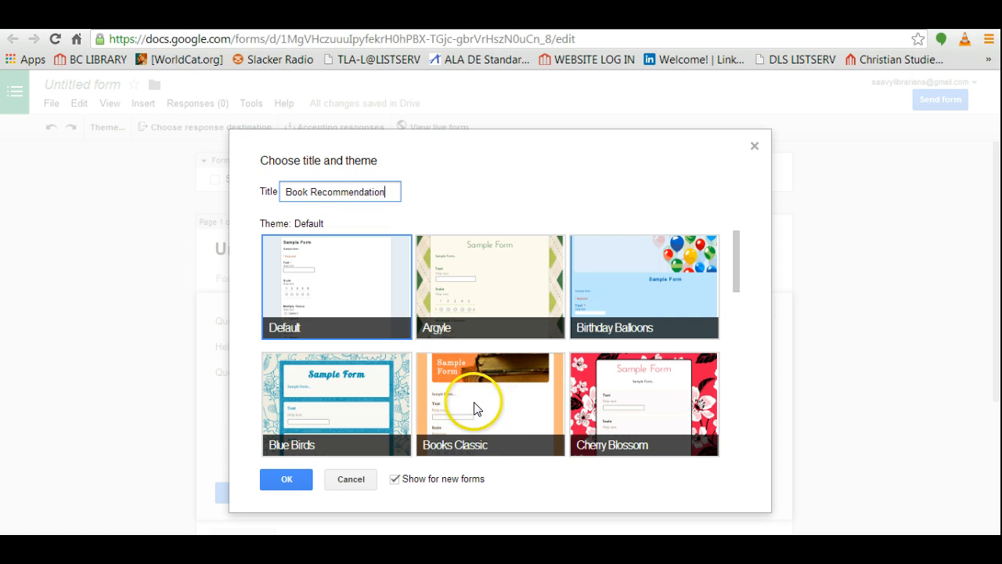
mouse_move(476, 410)
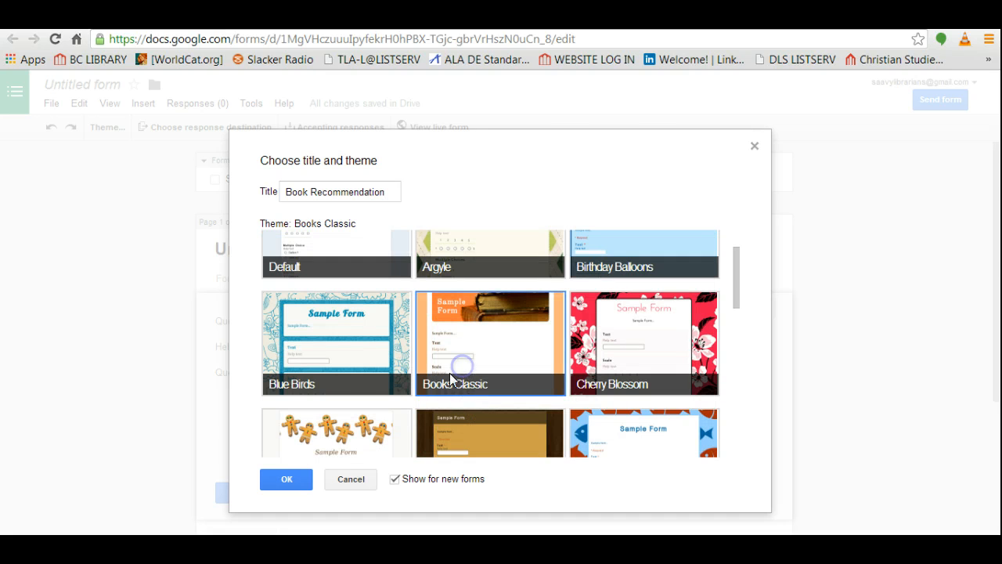
click(286, 479)
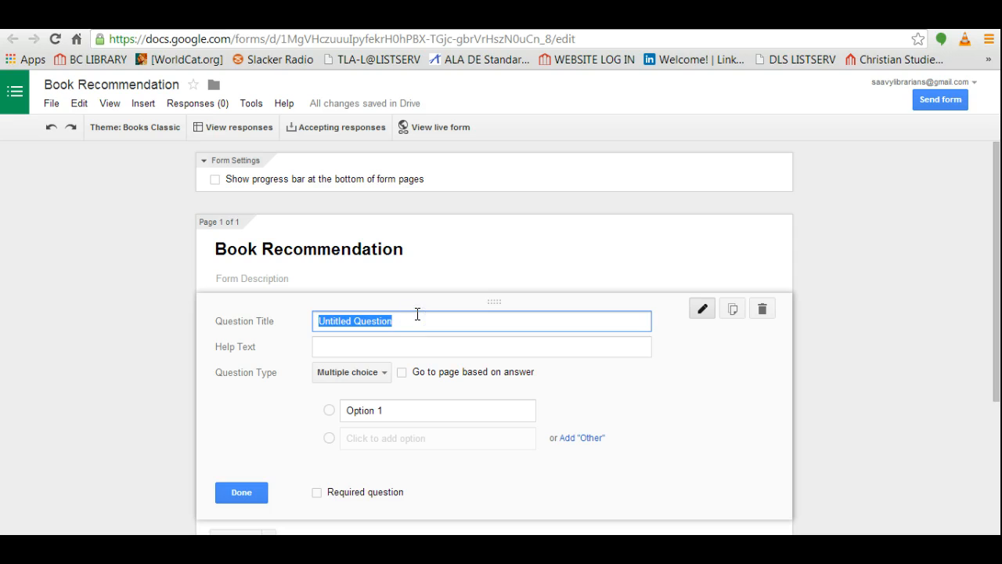
Step: Make the first question 'Title', a required Text-type question
text(Title)
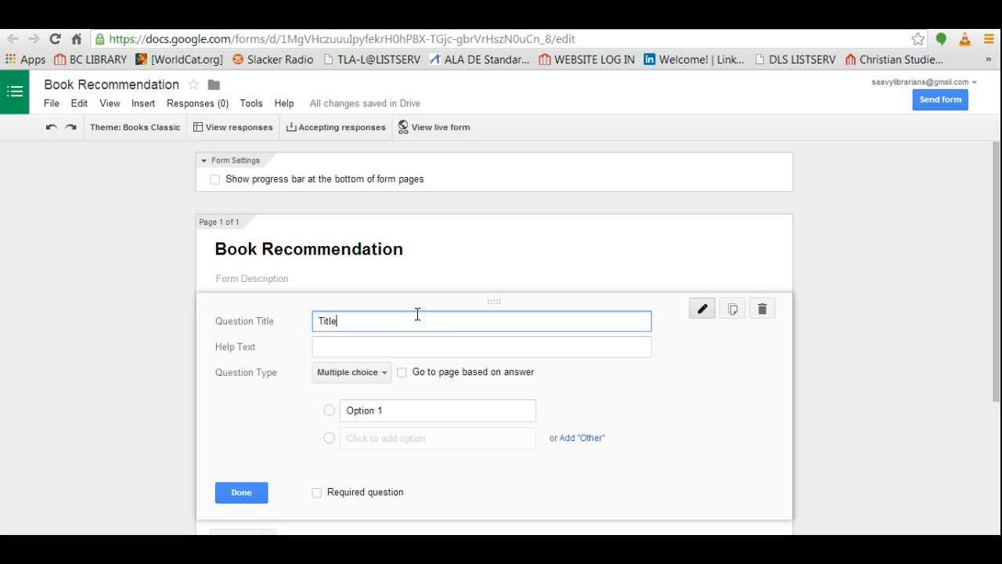
click(351, 372)
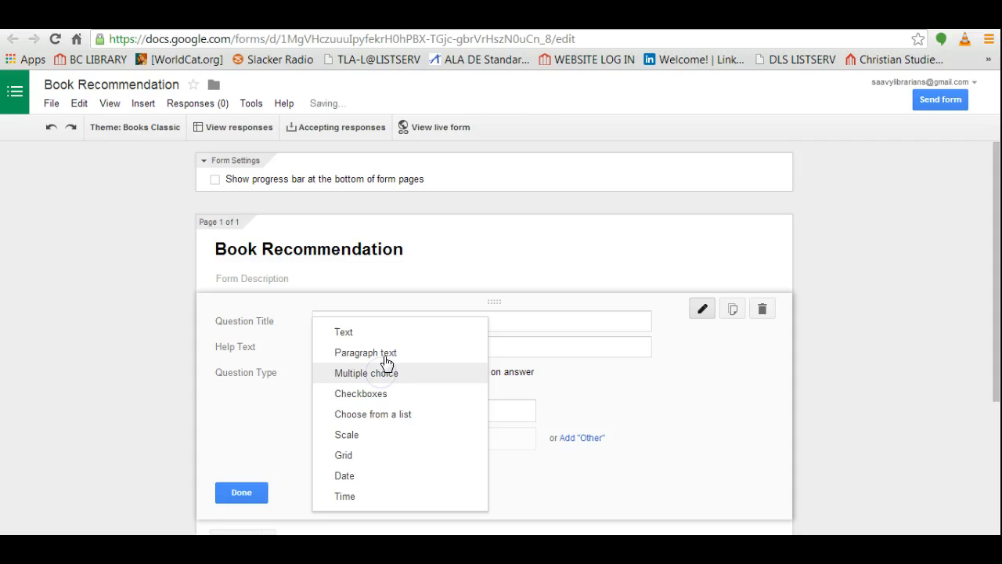
click(342, 331)
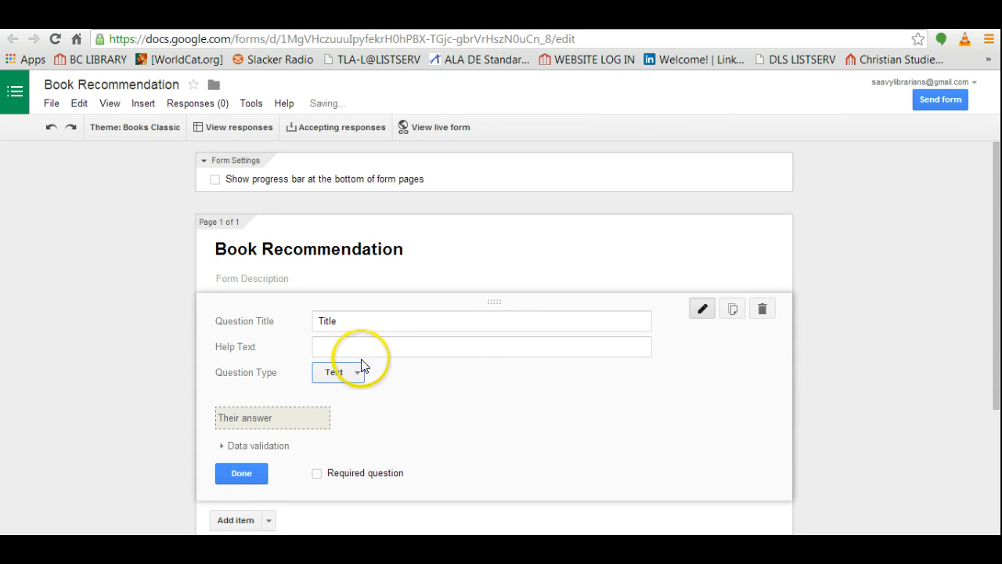
scroll(down, 3)
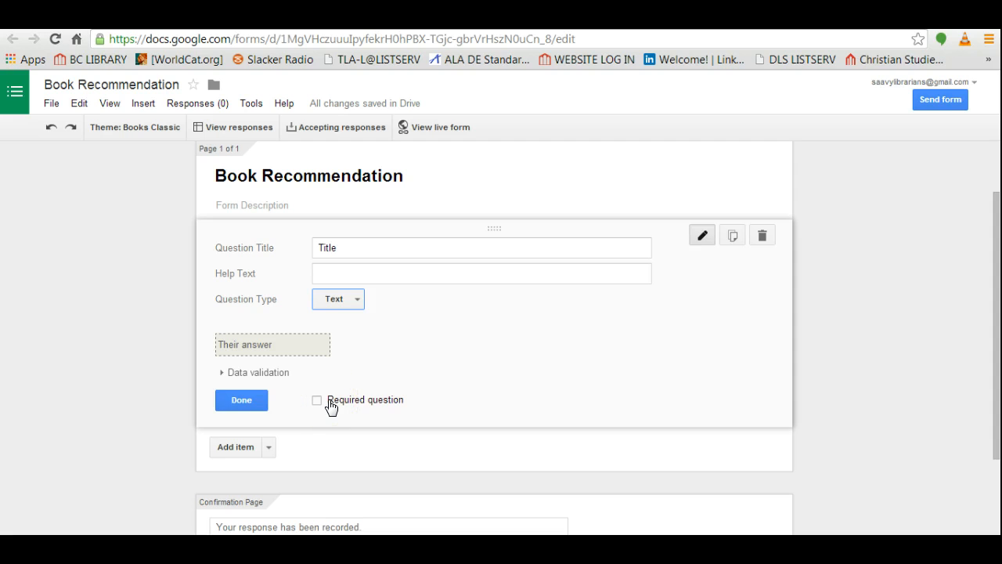
click(317, 399)
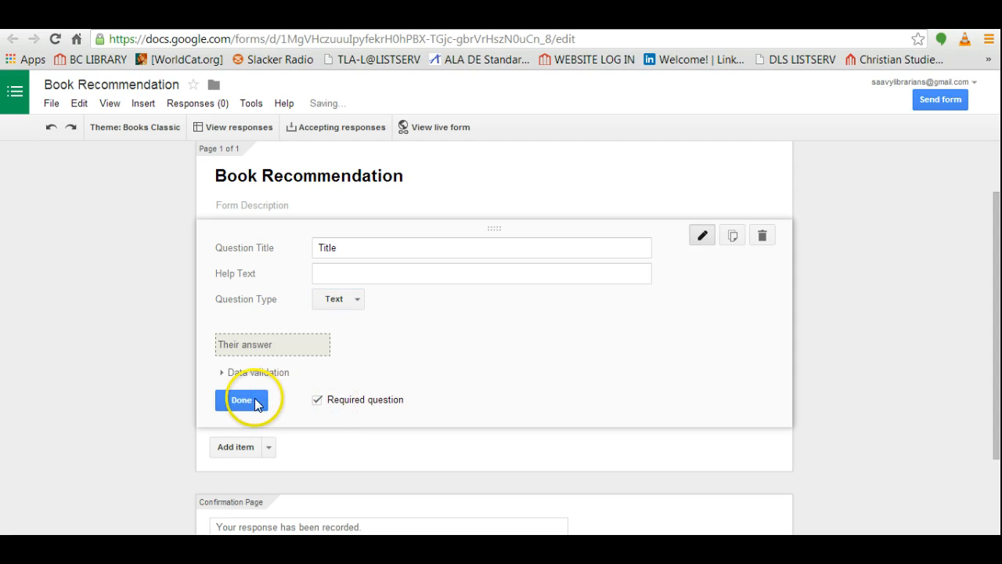
click(242, 400)
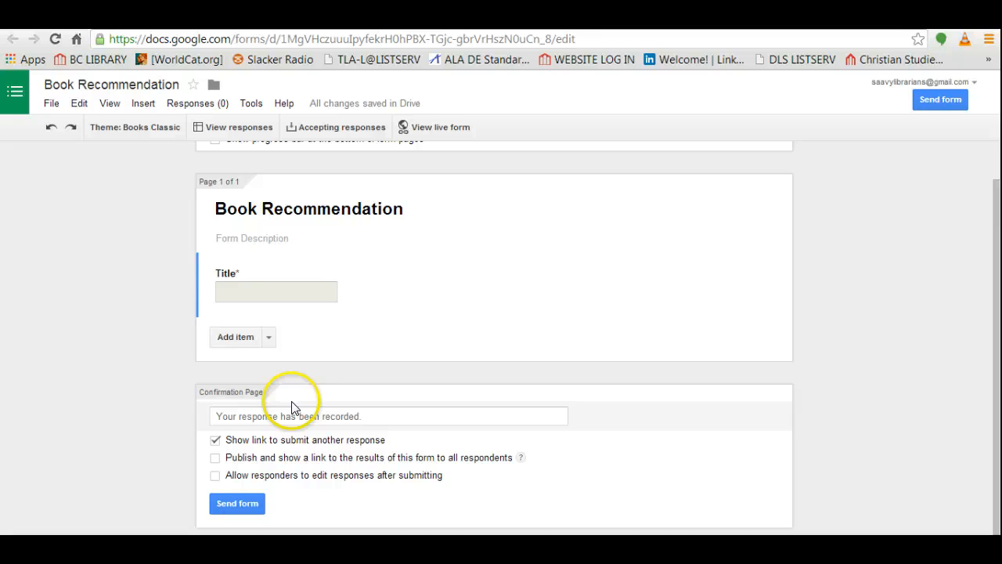
click(234, 336)
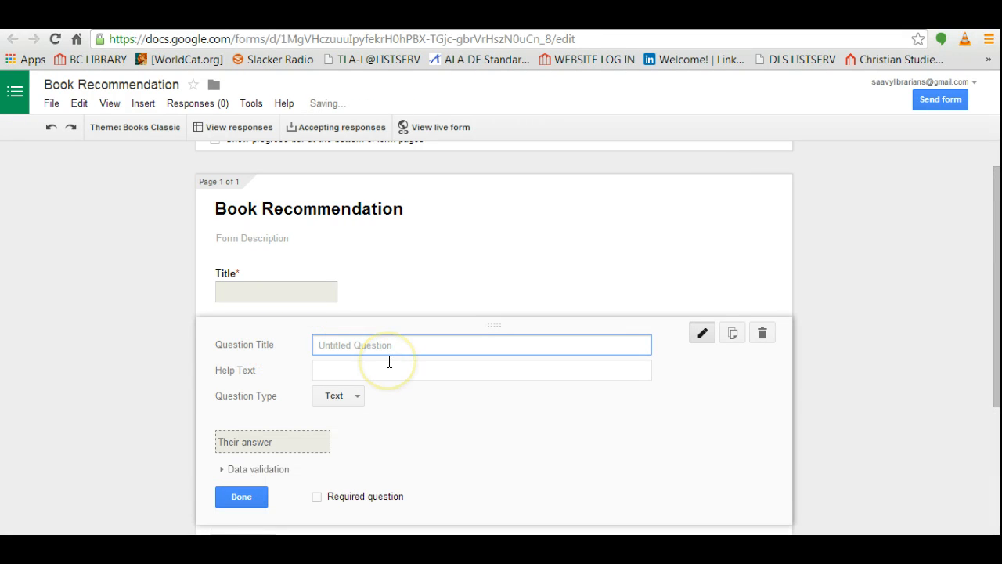
Step: Title the second question 'Author' and mark it required
text(Author)
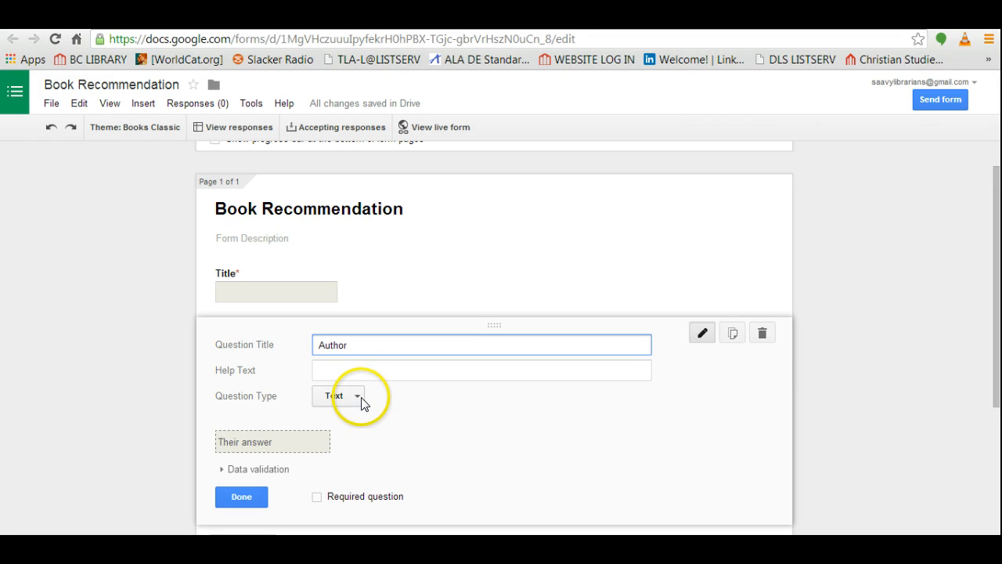
click(481, 344)
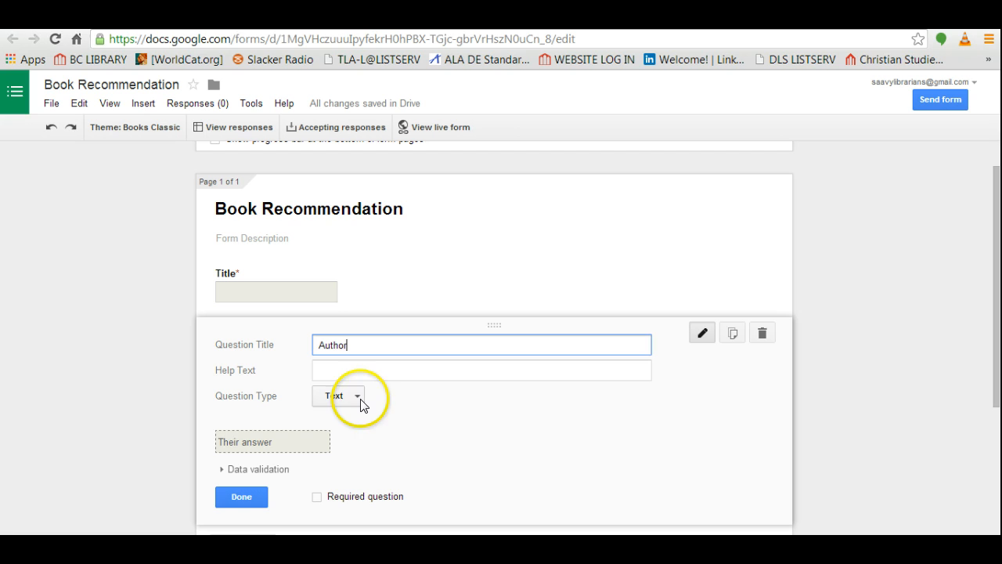
mouse_move(411, 400)
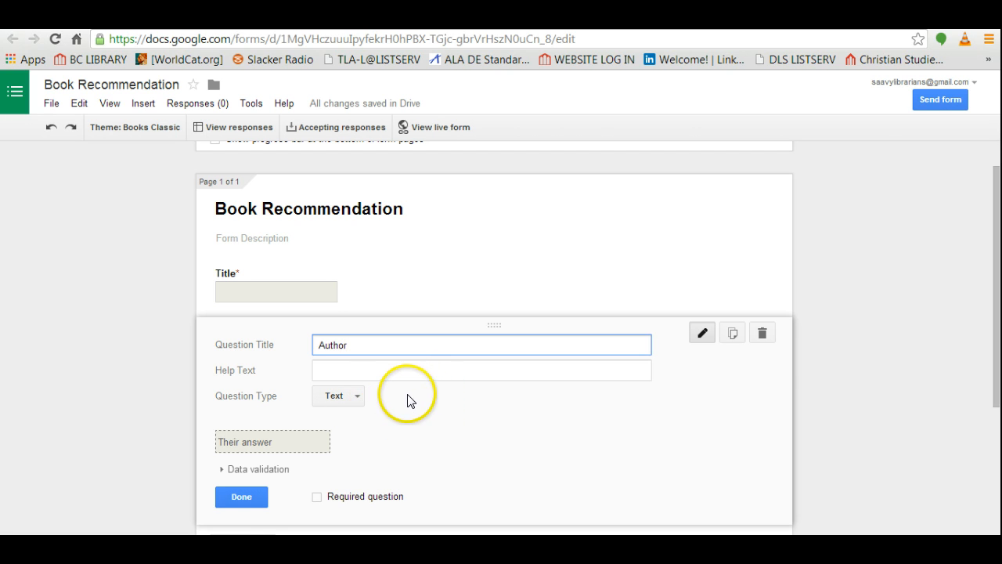
click(317, 497)
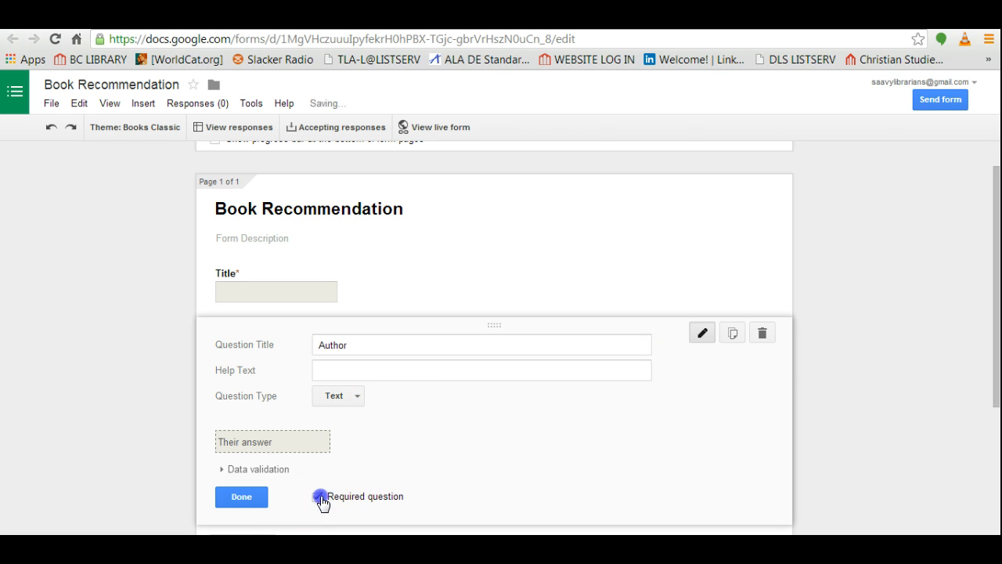
click(318, 496)
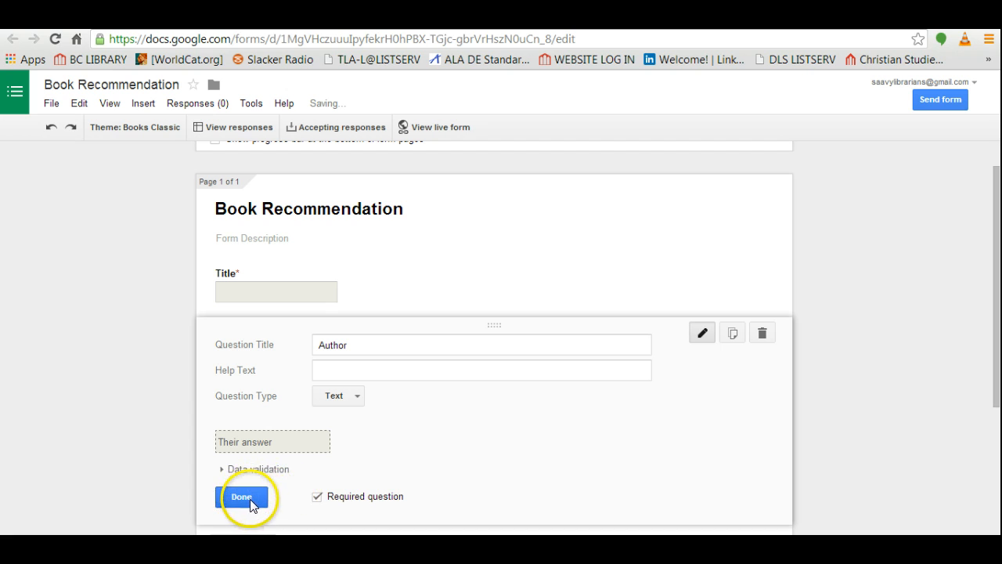
click(242, 497)
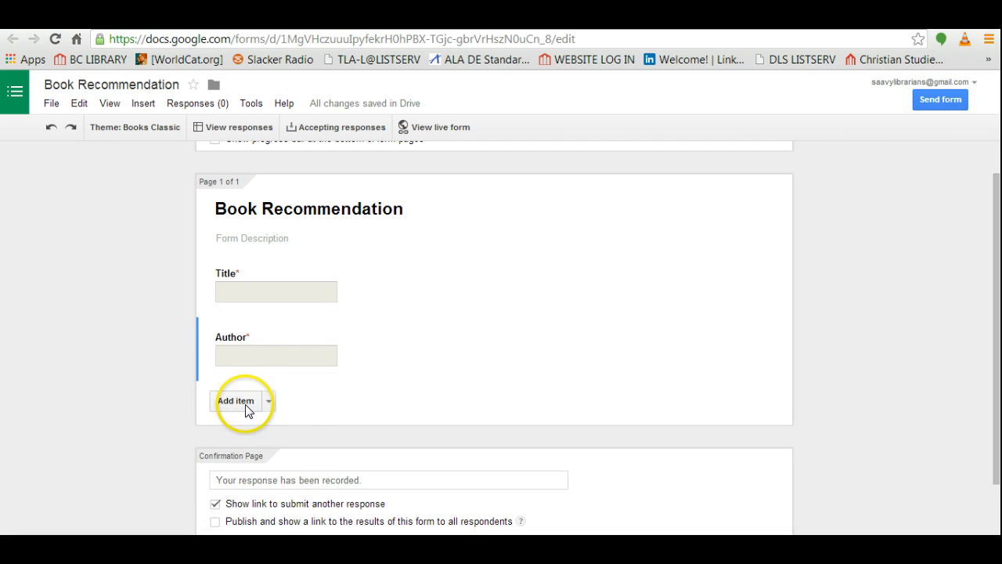
Step: Add optional text questions 'Publication Date' and 'ISBN No.'
click(235, 400)
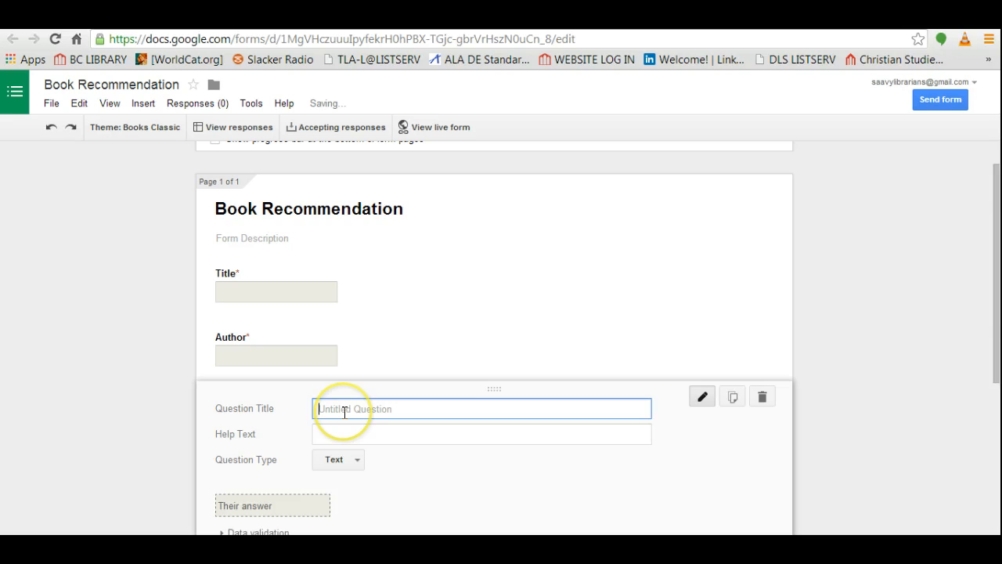
text(Publication Date)
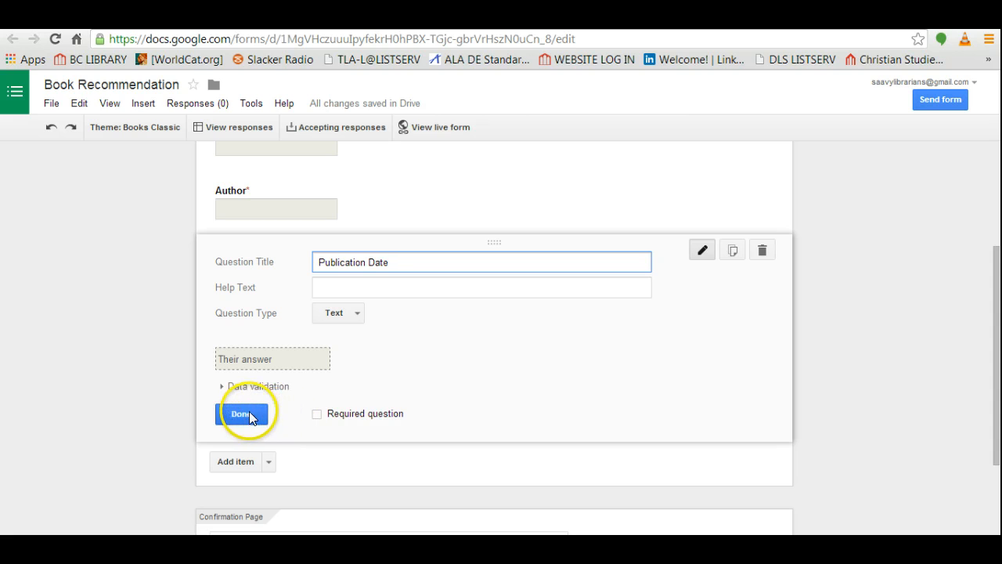
click(241, 413)
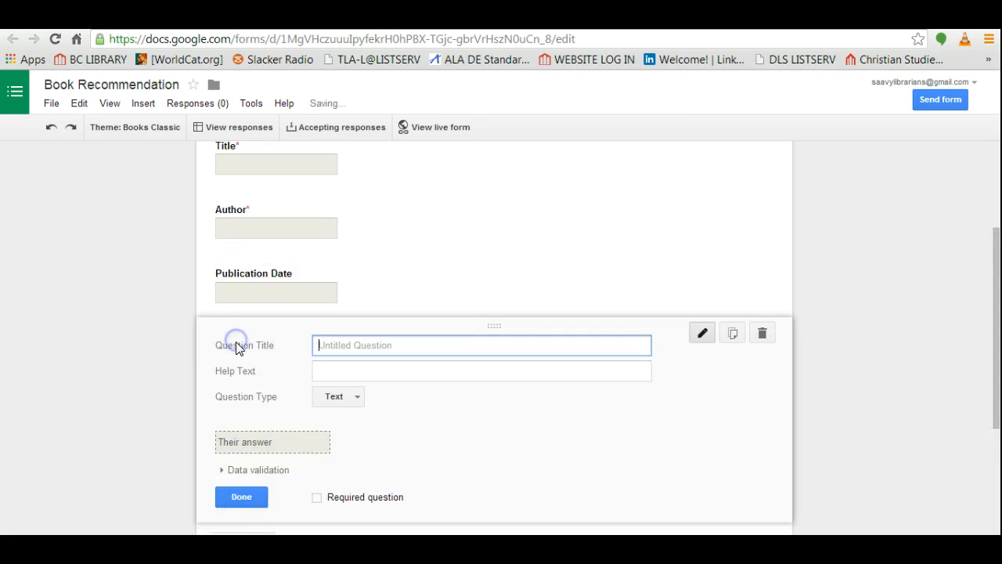
text(ISB)
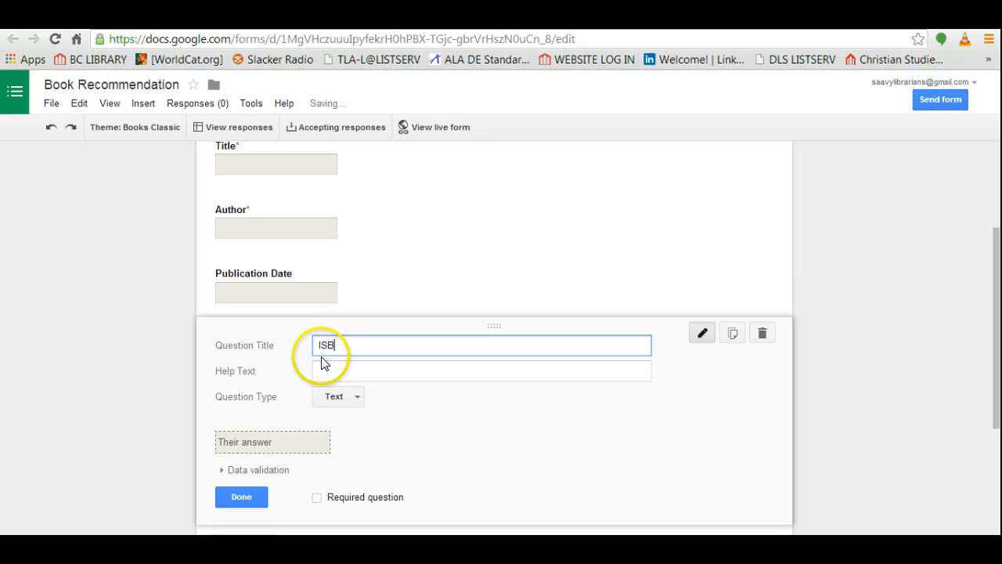
text(N No.)
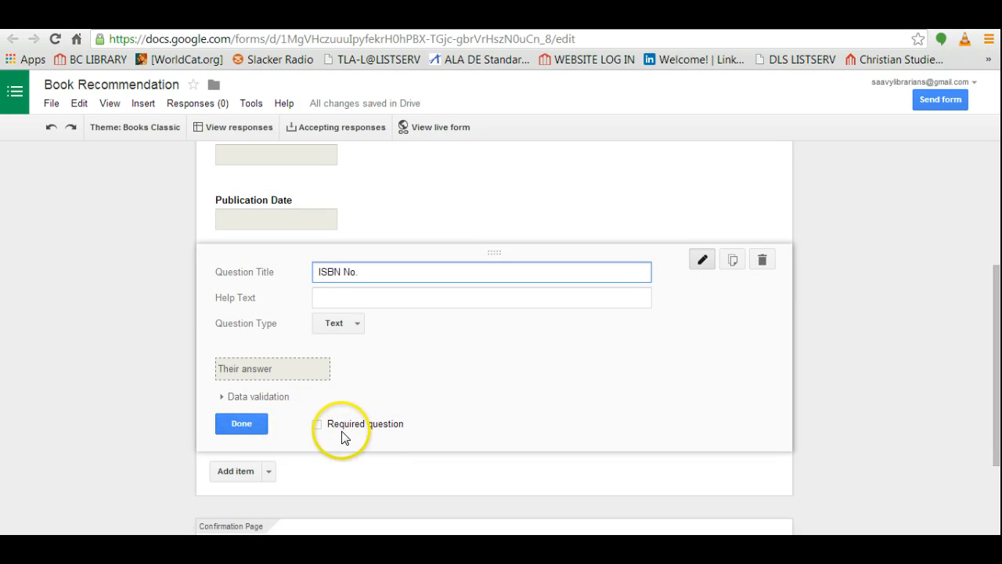
click(241, 423)
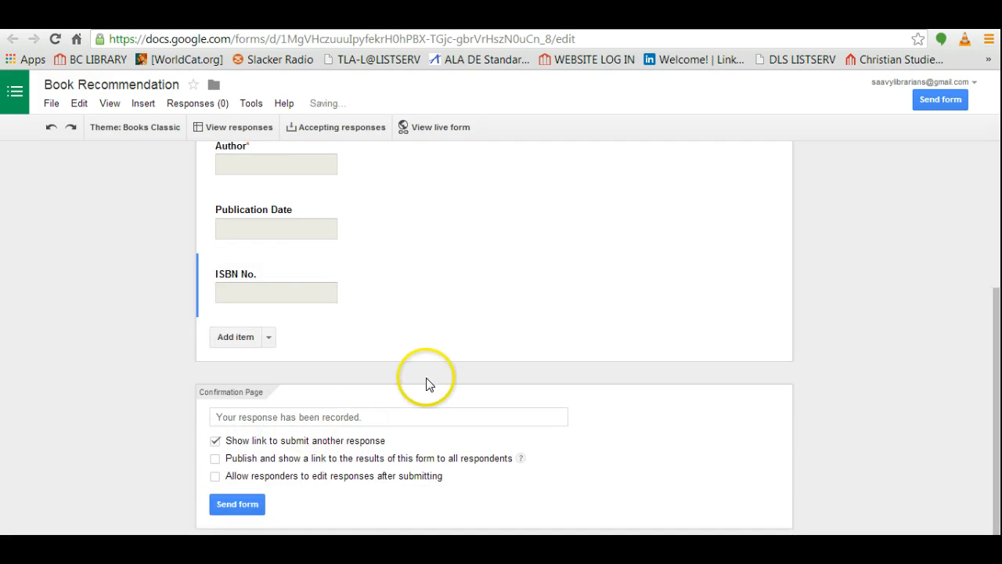
scroll(up, 3)
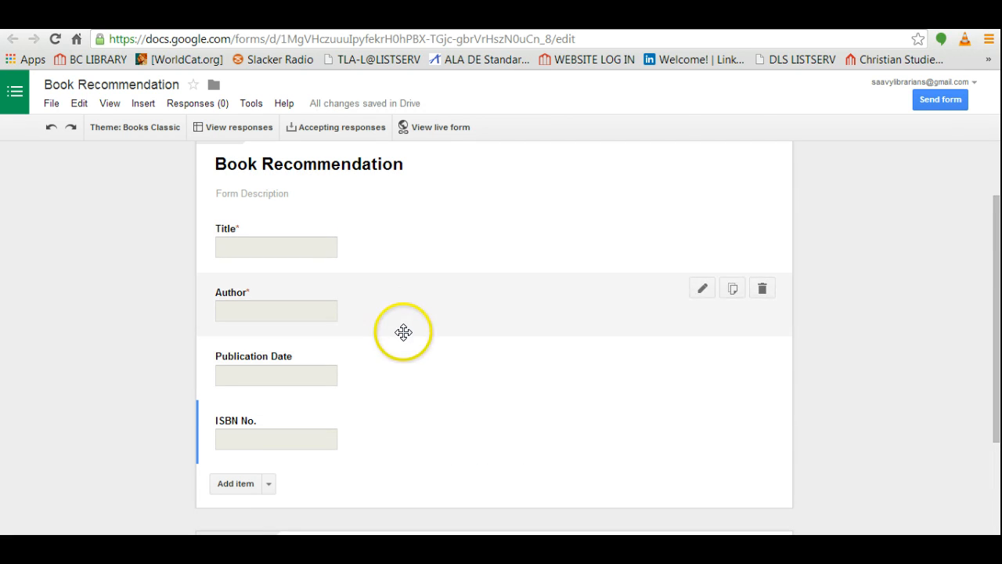
mouse_move(372, 207)
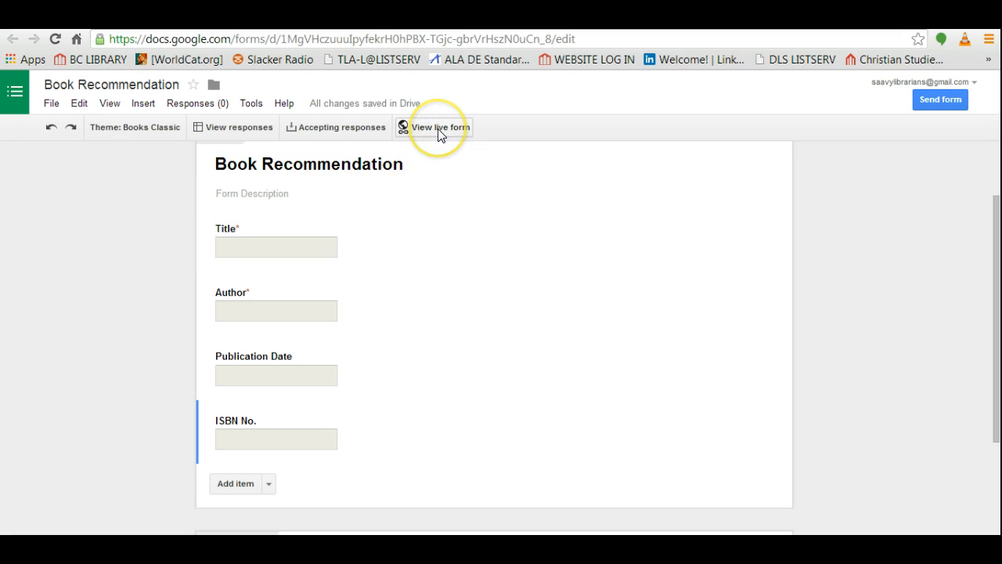
click(439, 126)
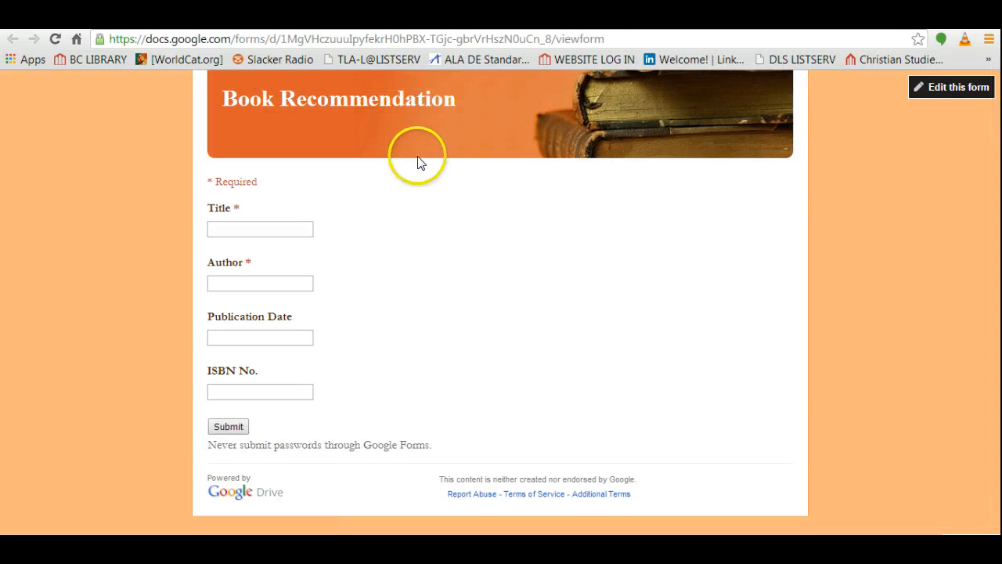
mouse_move(344, 192)
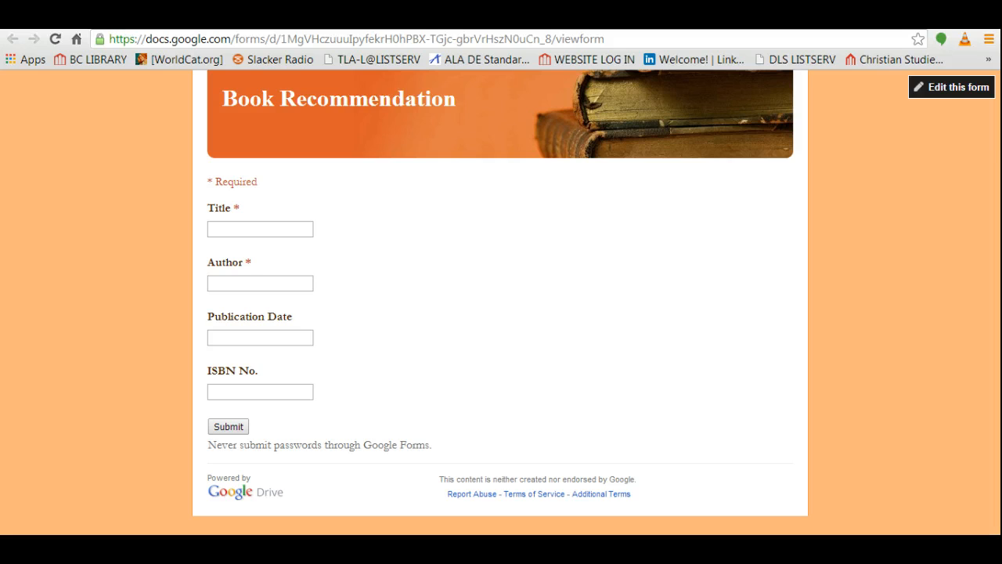
click(950, 87)
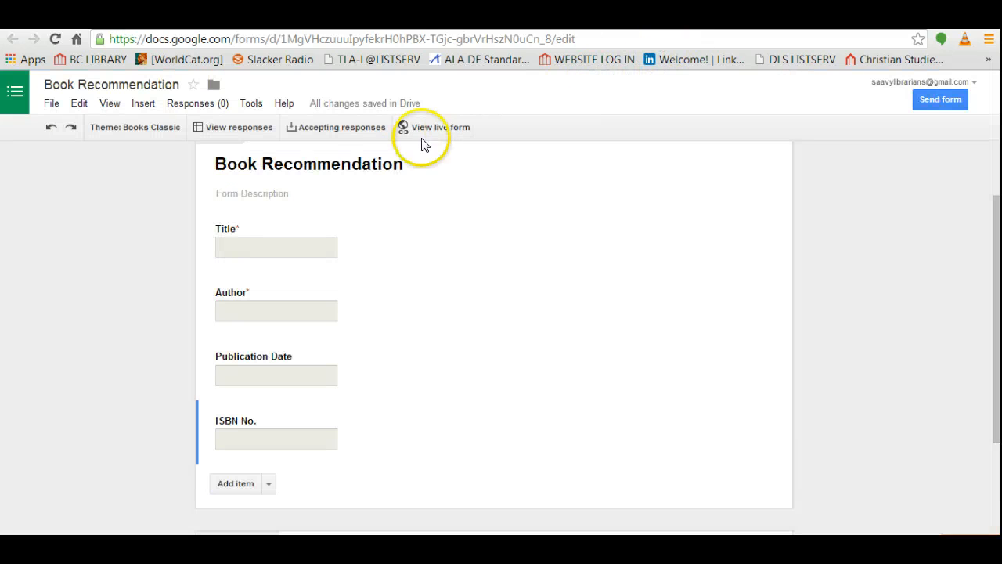
Step: Bring up the Send form dialog from the File menu
click(51, 102)
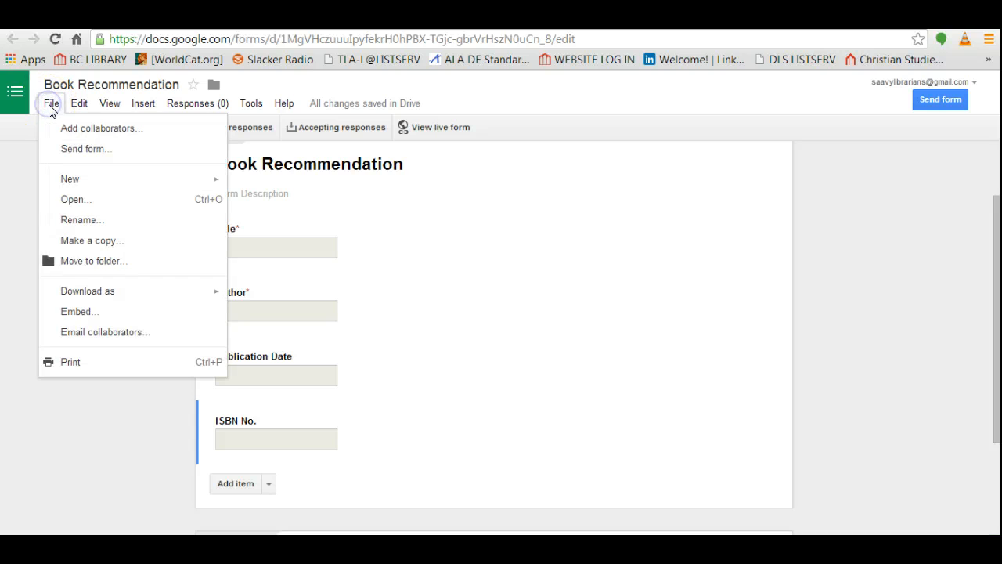
mouse_move(70, 149)
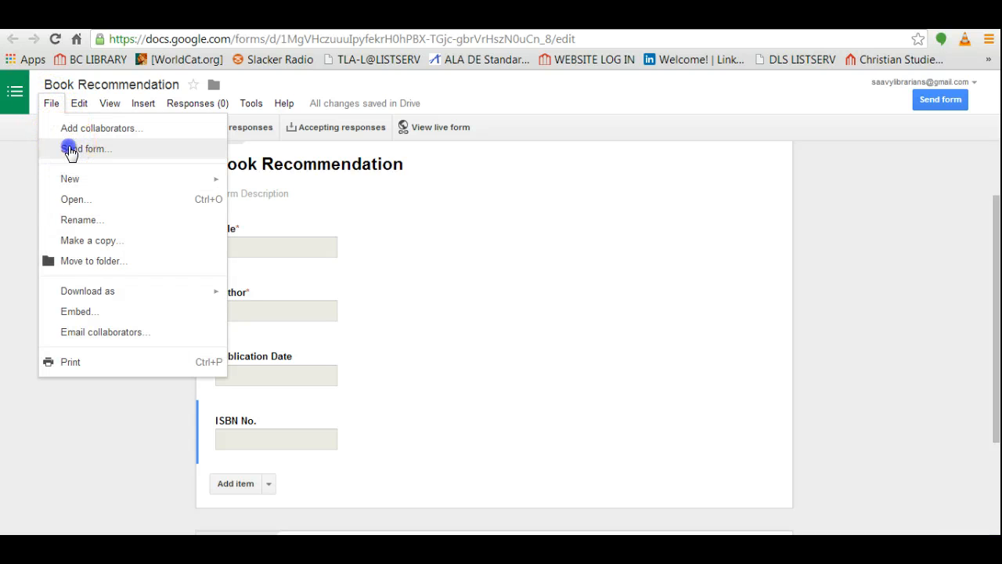
click(86, 149)
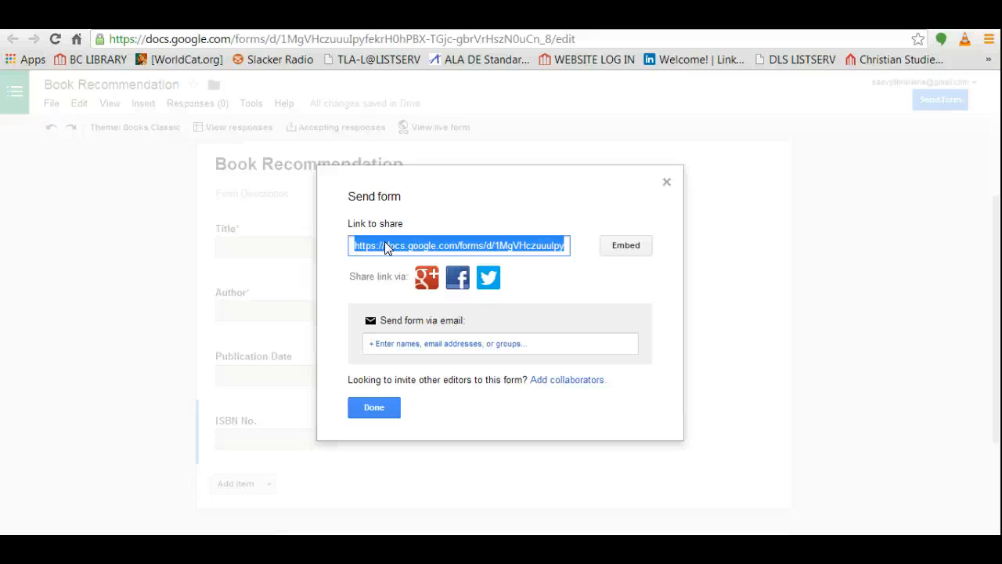
mouse_move(426, 277)
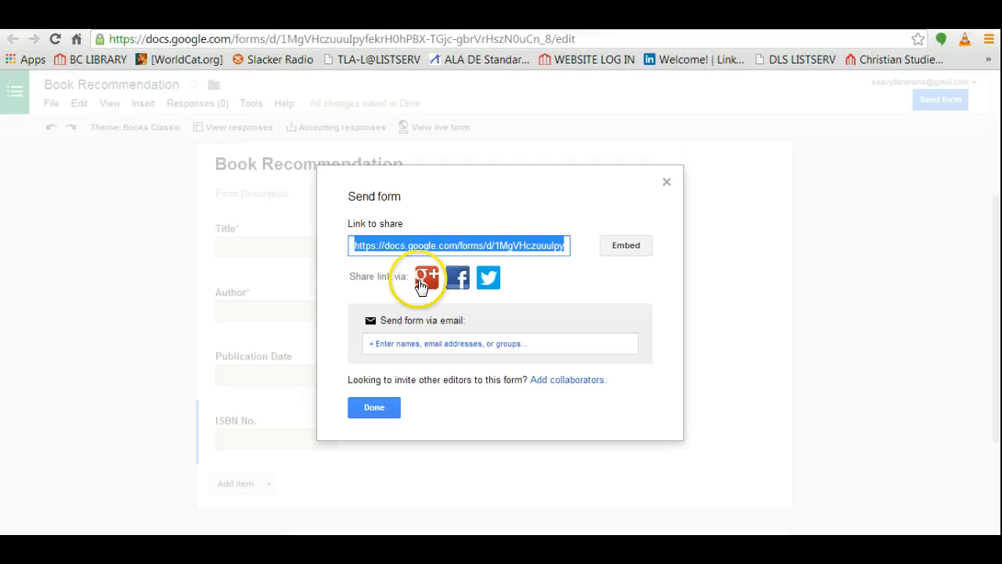
mouse_move(425, 278)
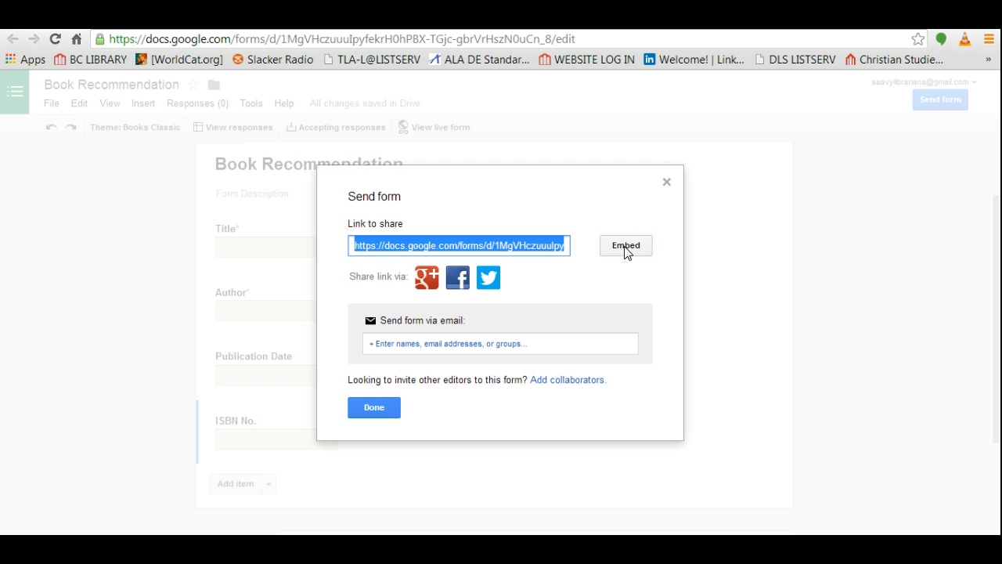
Step: View the form's HTML embed code, then close that dialog
click(624, 245)
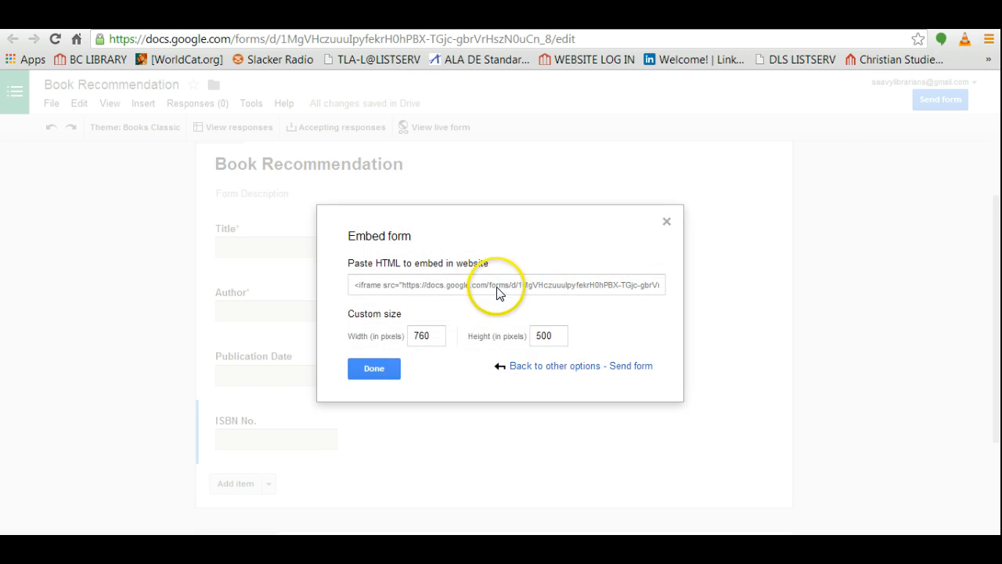
mouse_move(515, 321)
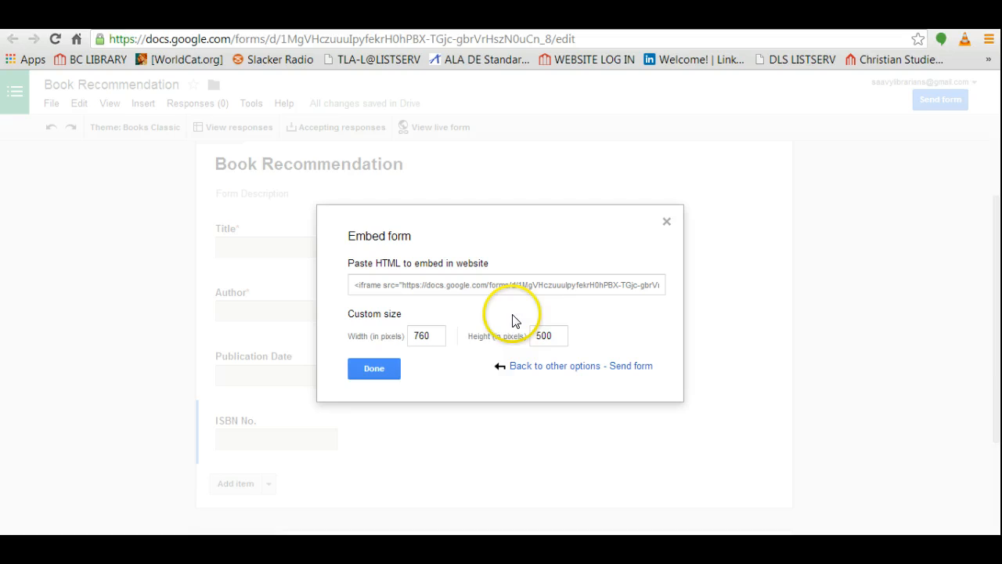
click(426, 335)
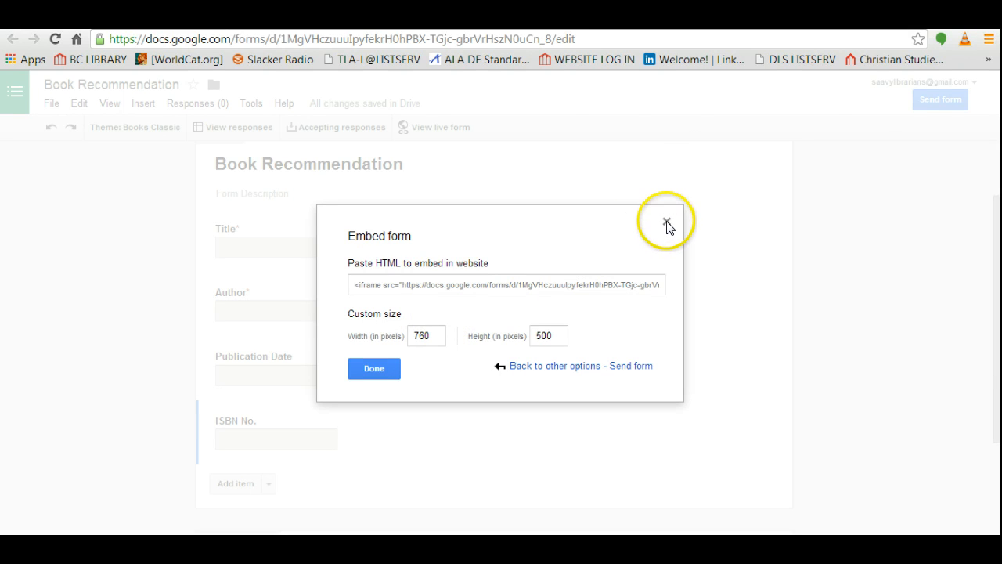
click(667, 221)
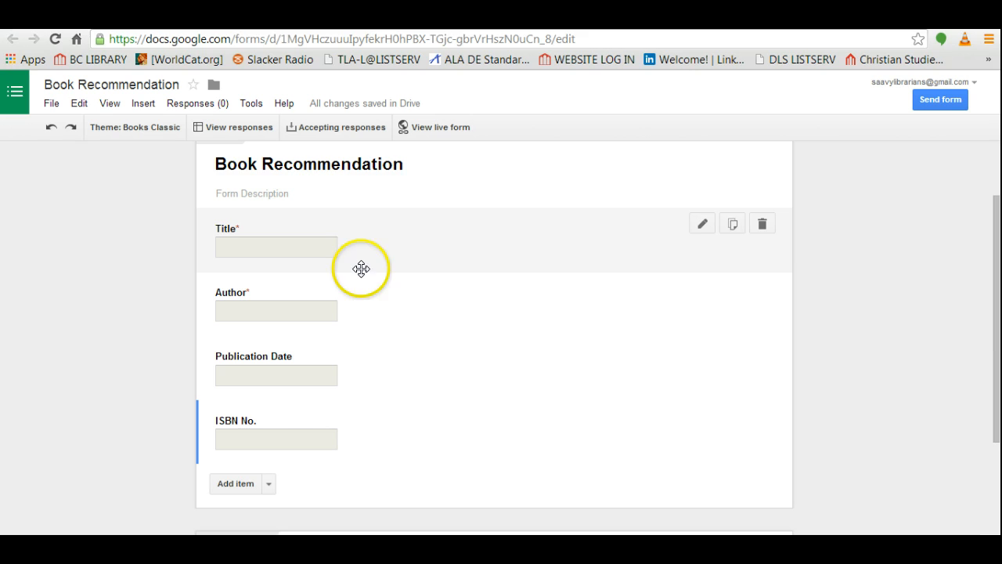
click(308, 163)
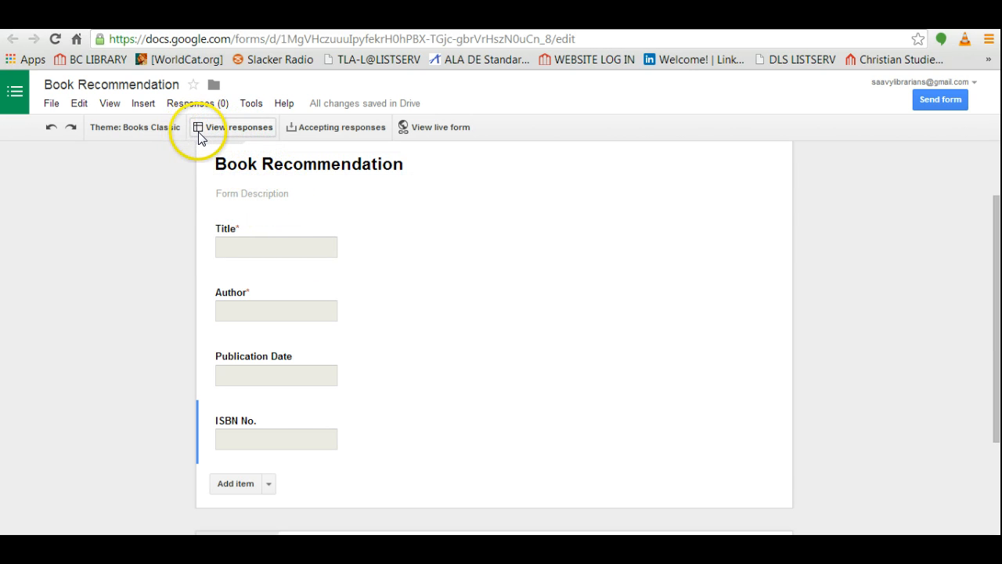
mouse_move(401, 136)
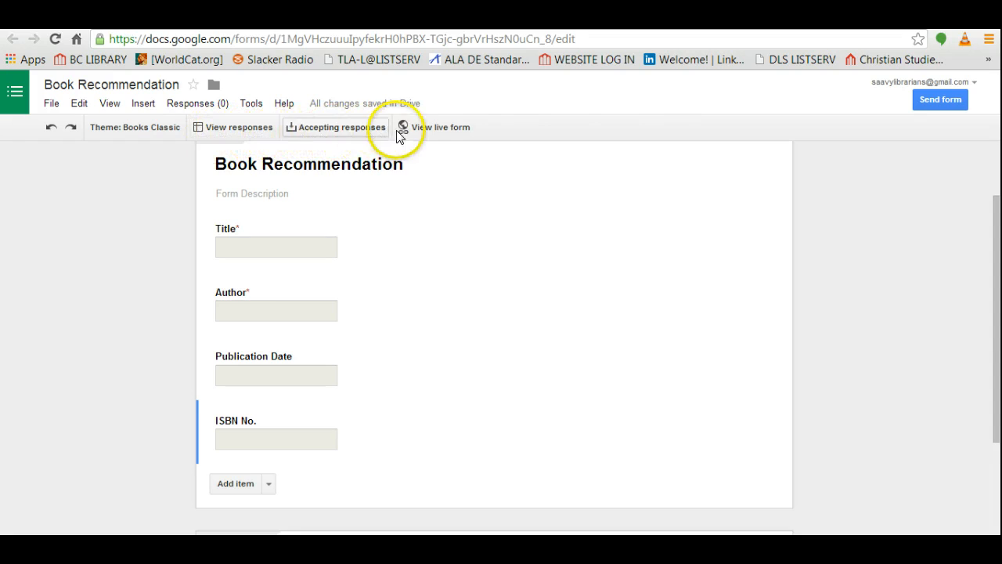
Step: On the live form, submit 'House of The Spirits', Allende, Isabel, 1981
click(435, 126)
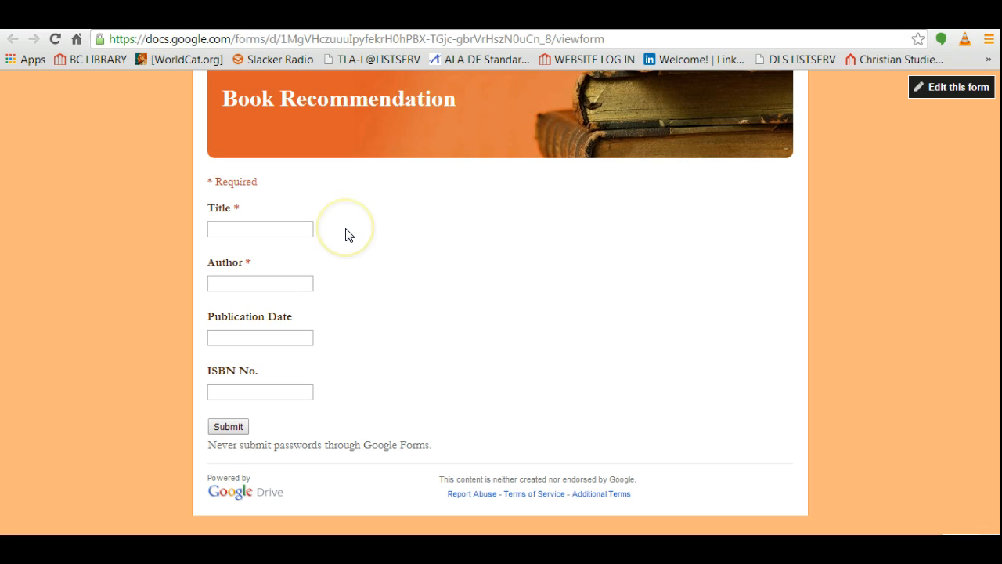
mouse_move(348, 235)
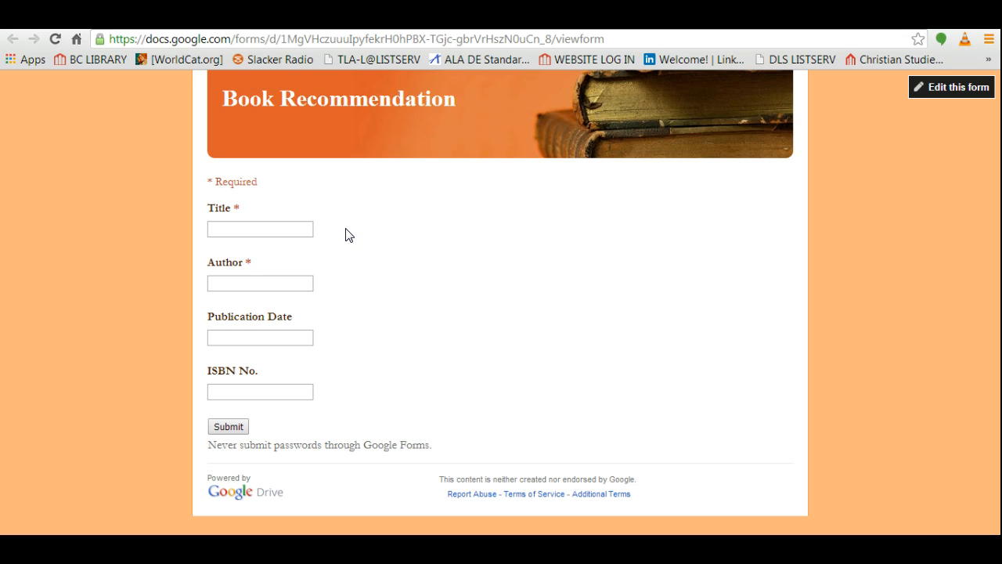
click(260, 229)
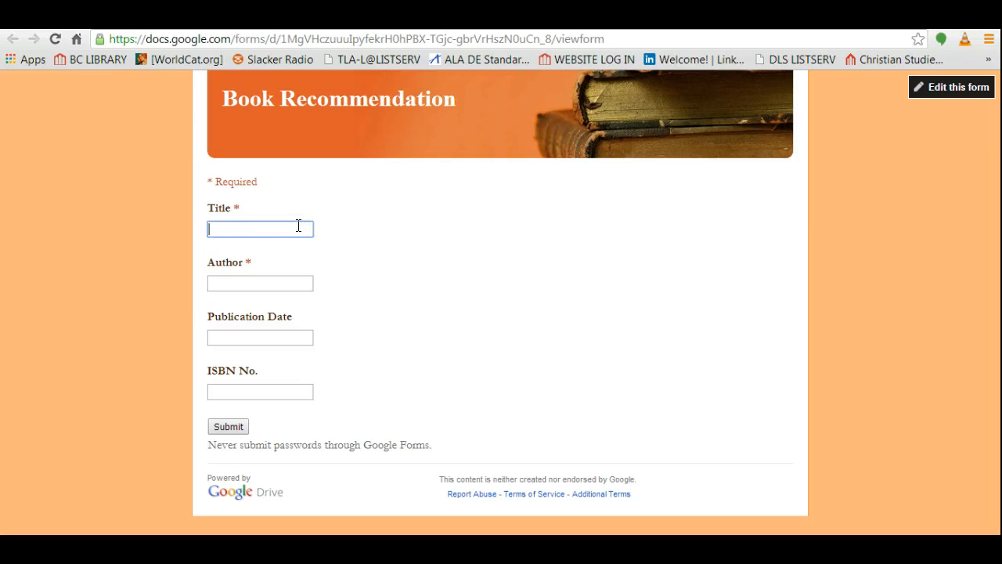
text(House of The)
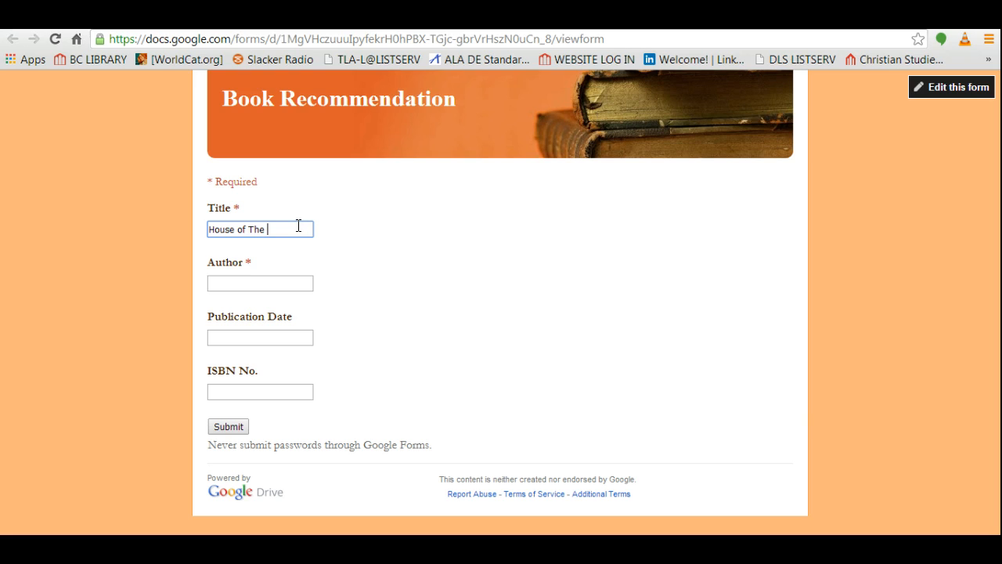
text(Spirits)
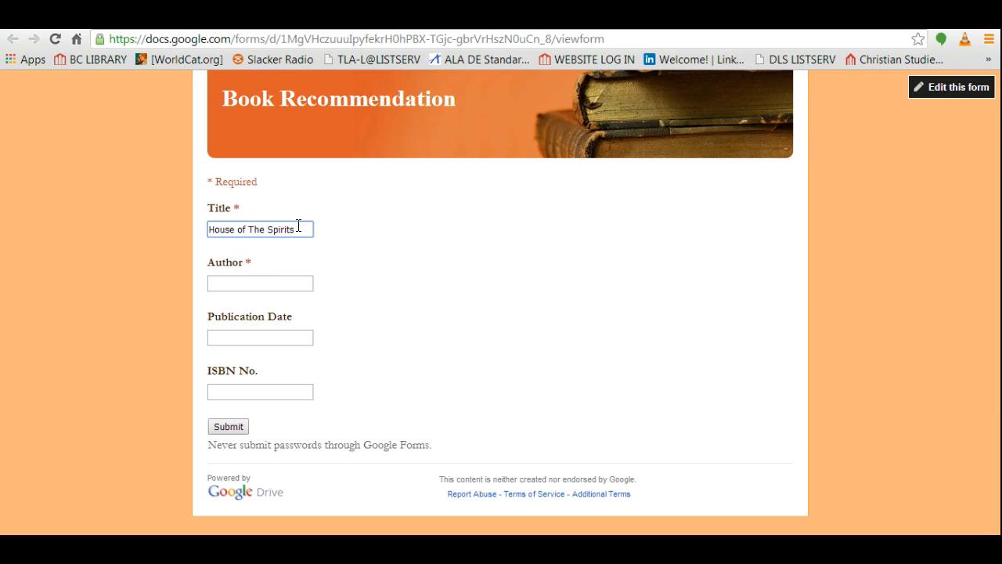
click(260, 282)
text(Allende,)
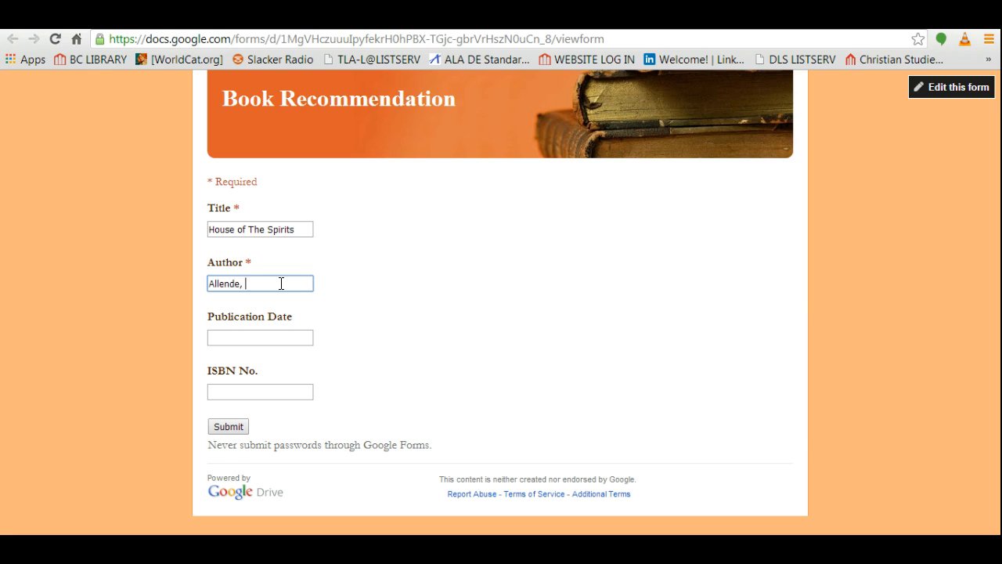
text(Isa)
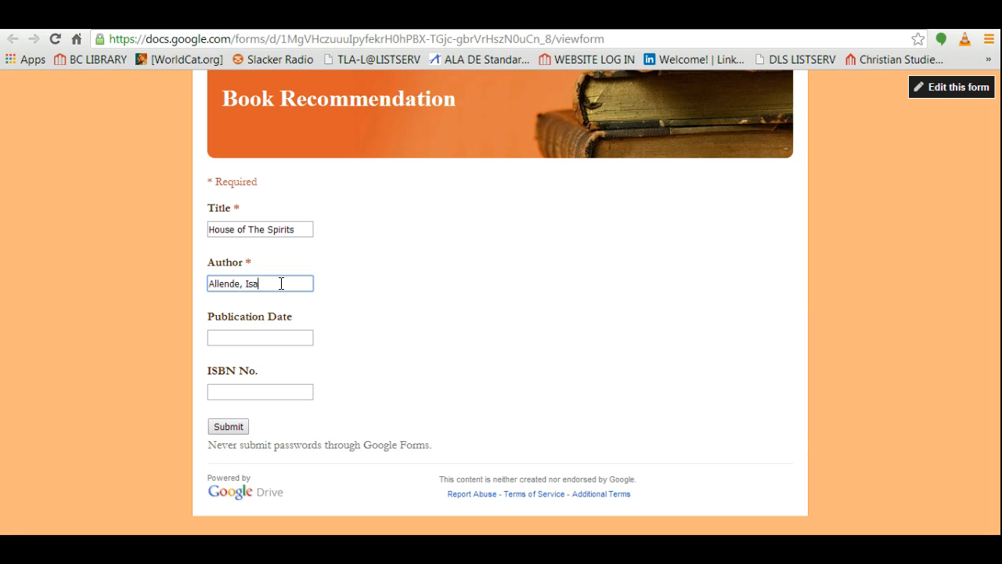
click(259, 337)
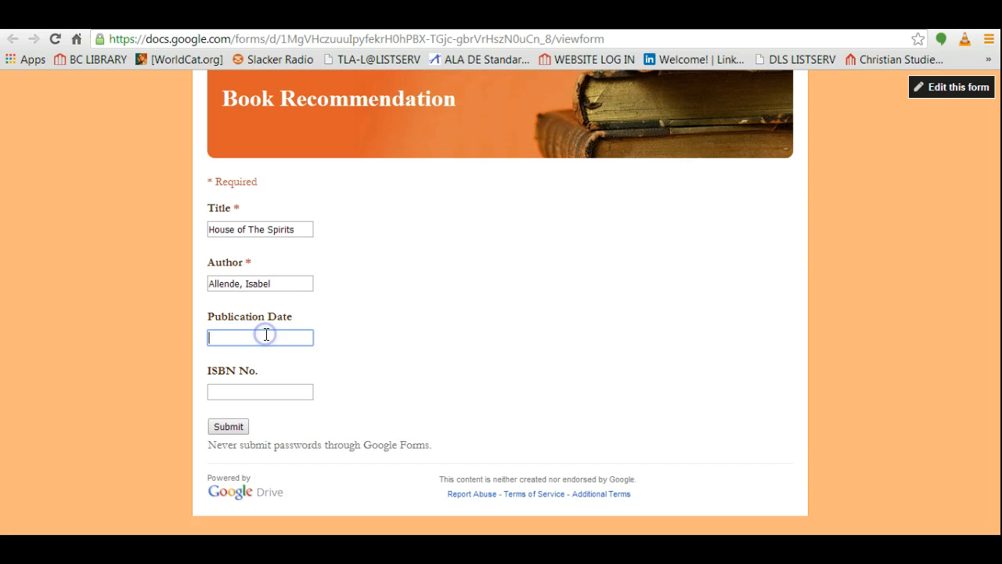
text(1981)
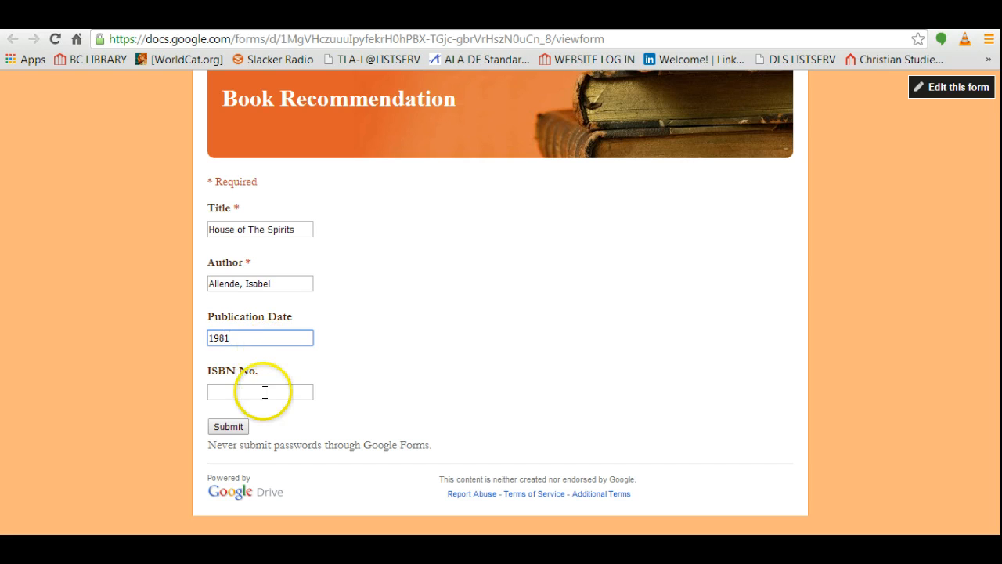
text(?)
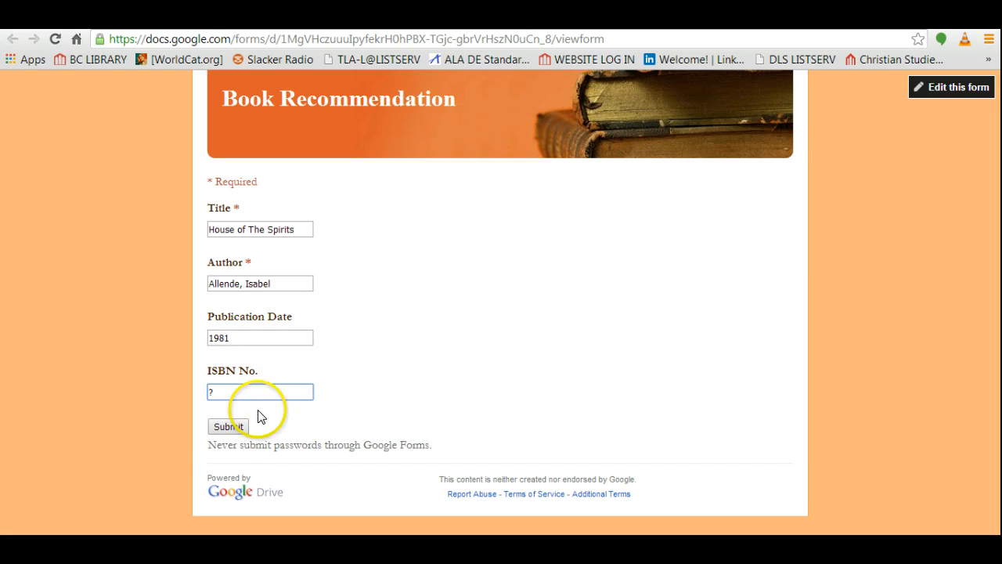
click(228, 426)
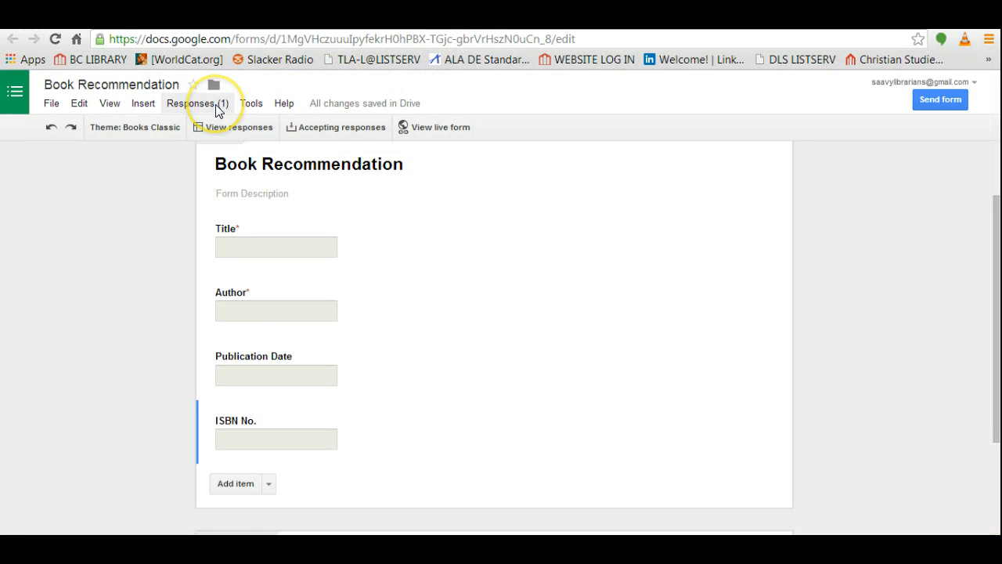
click(197, 102)
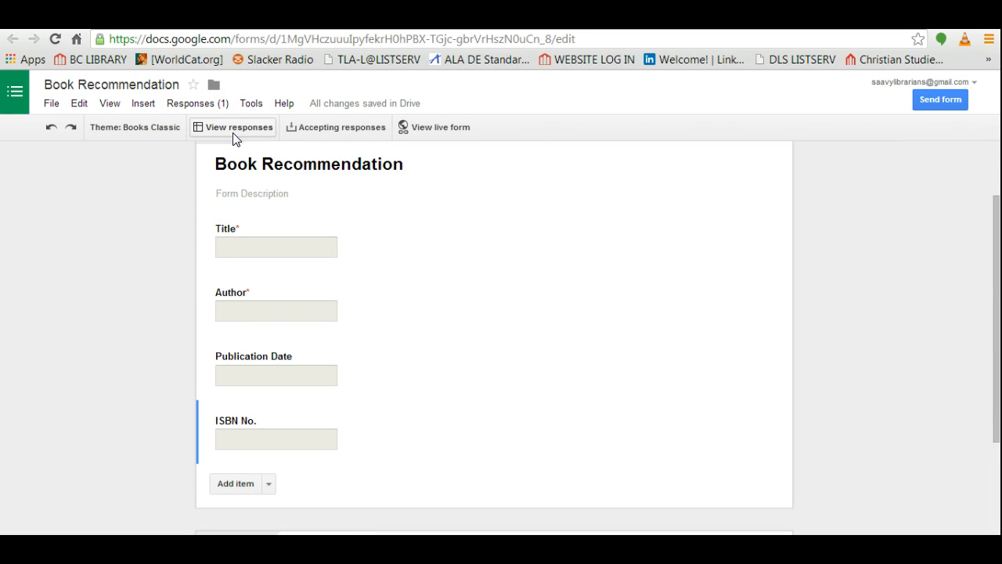
click(232, 127)
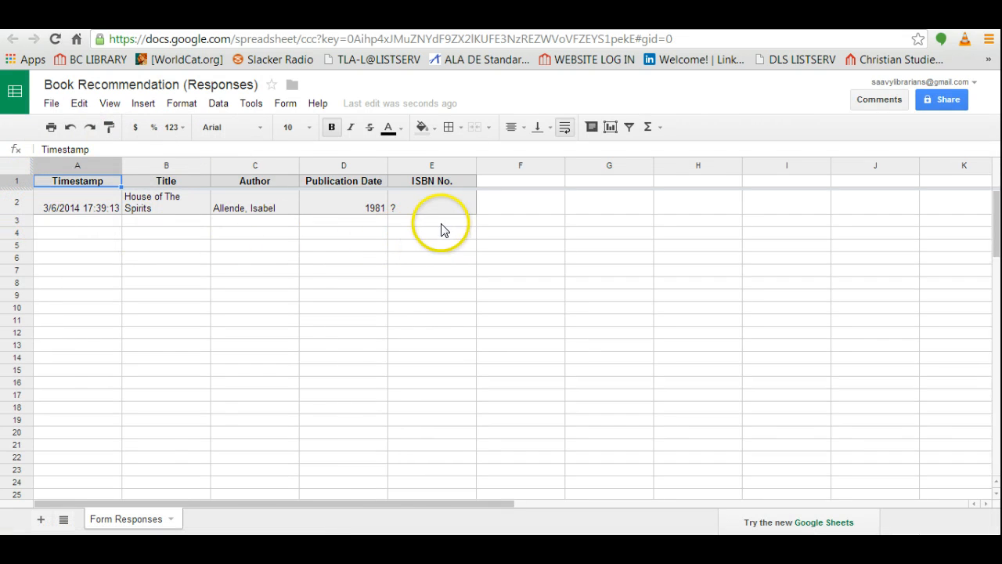
mouse_move(461, 227)
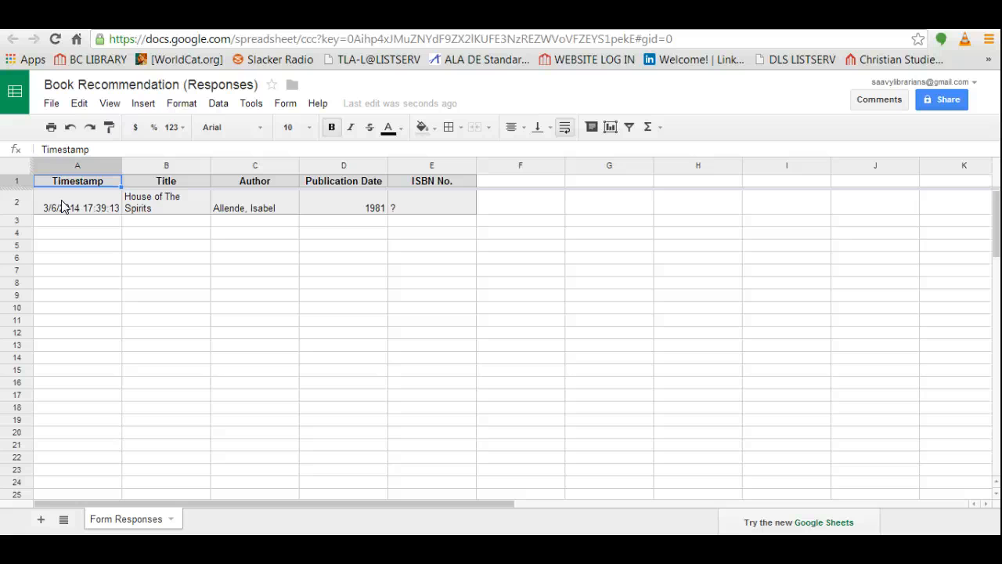
mouse_move(187, 205)
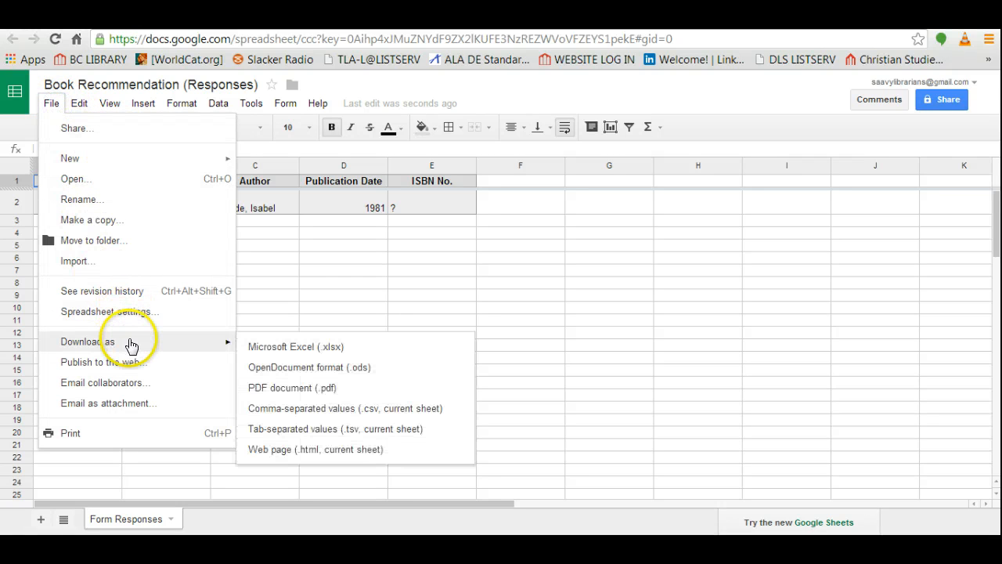
mouse_move(293, 356)
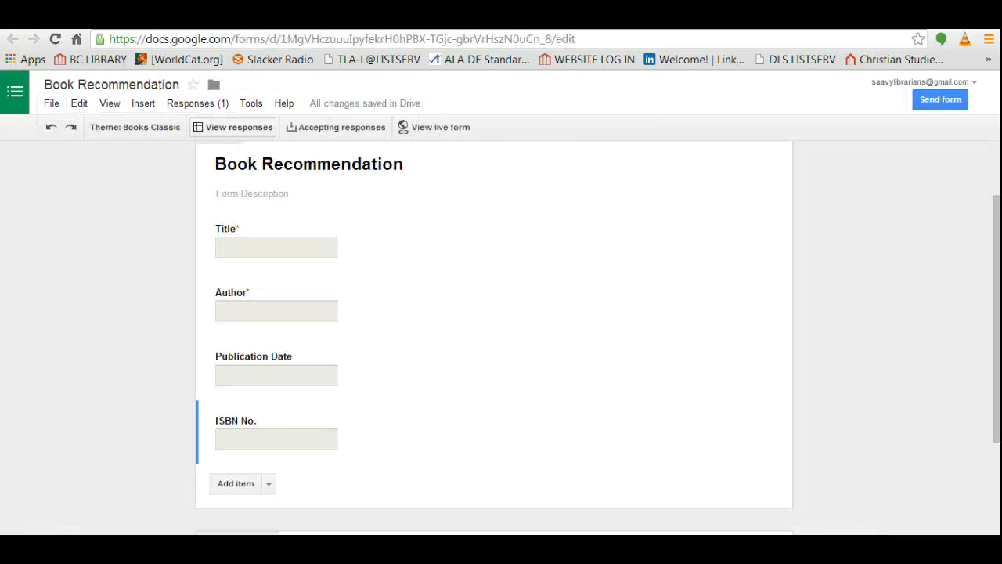
Step: Return to My Drive and select the Book Recommendation form file
click(208, 38)
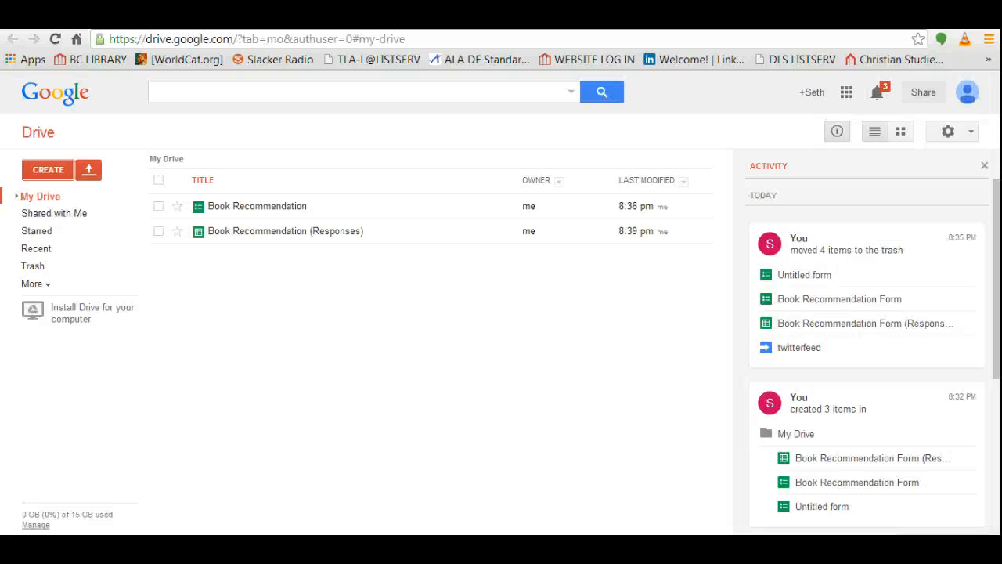
mouse_move(286, 230)
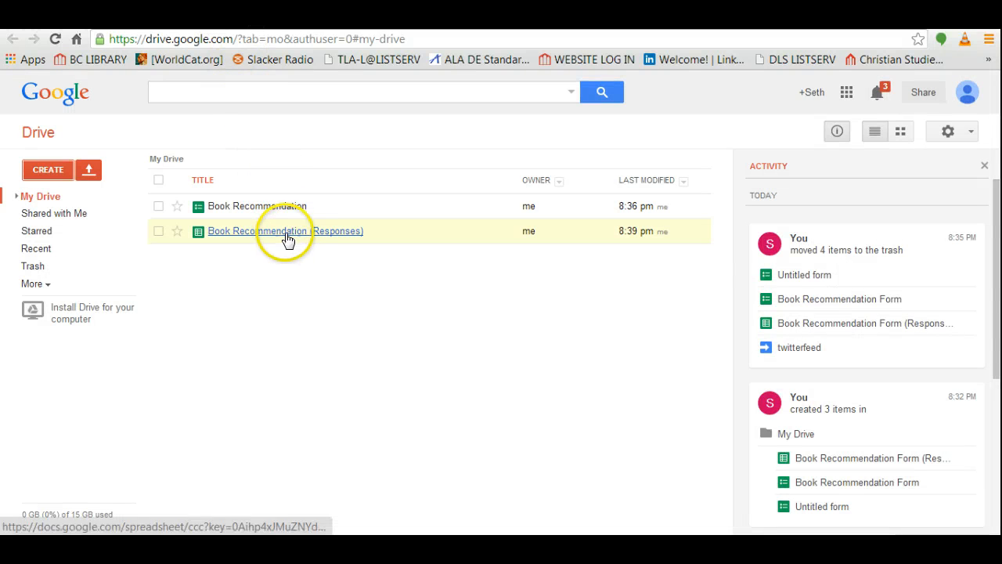
mouse_move(274, 170)
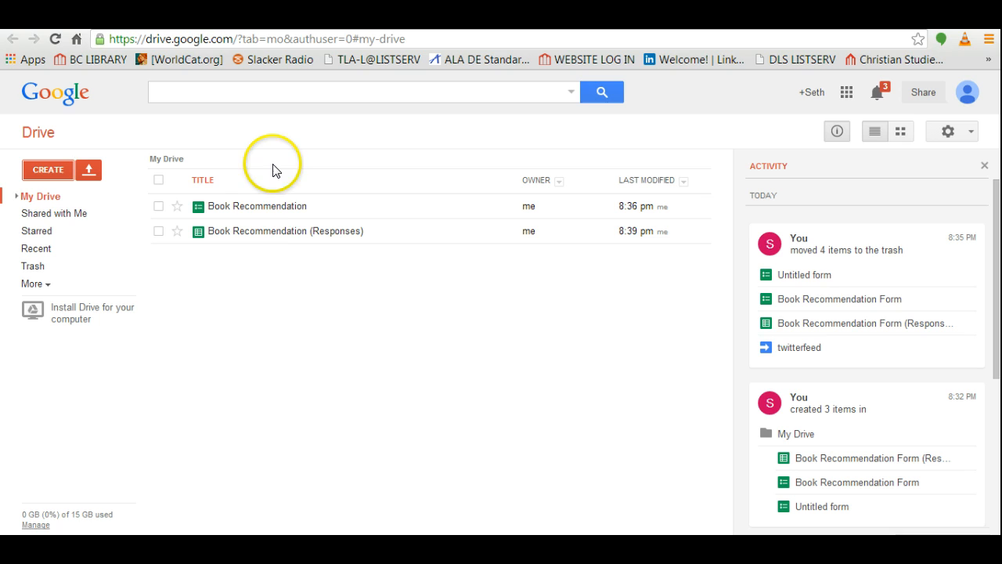
mouse_move(271, 213)
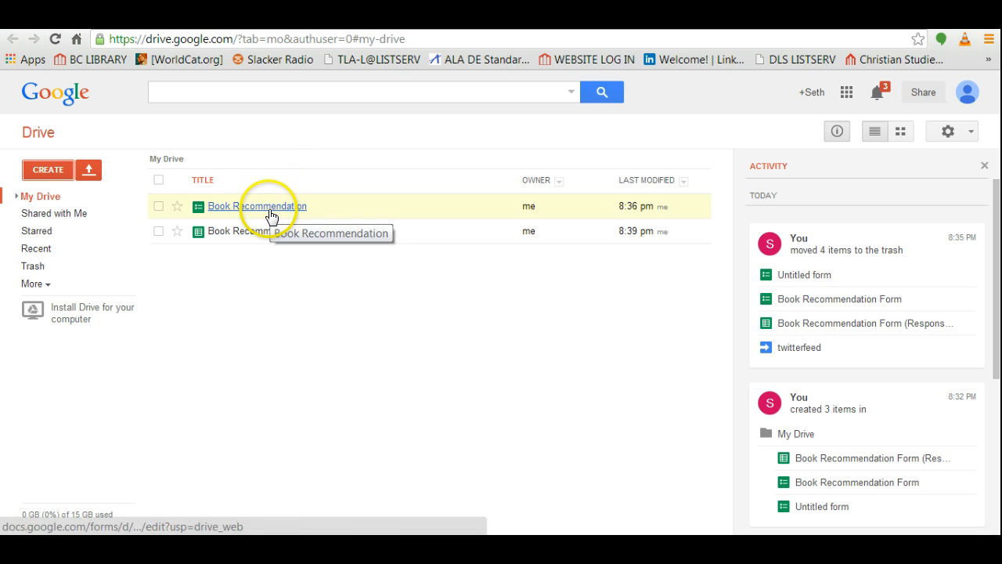
click(256, 206)
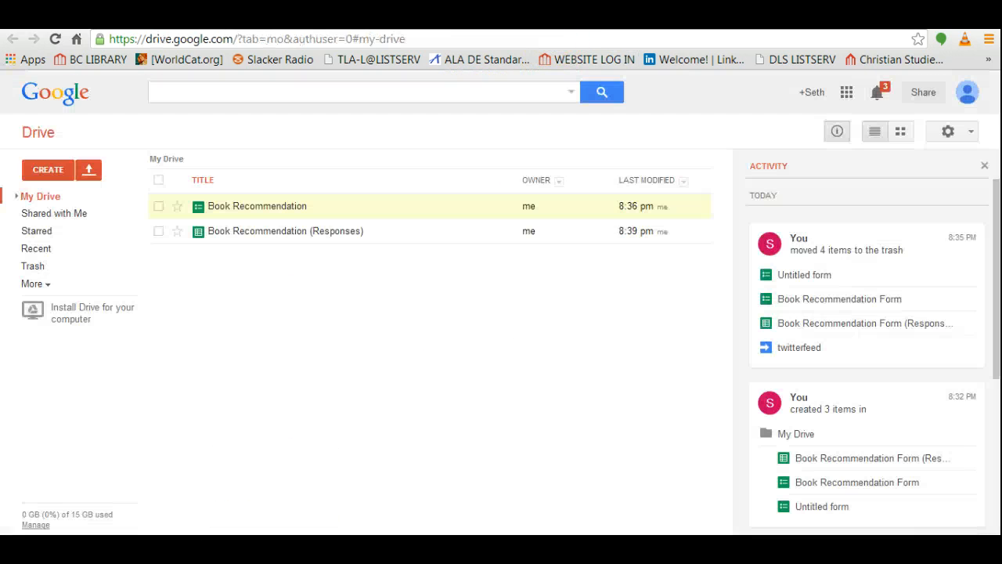
mouse_move(256, 235)
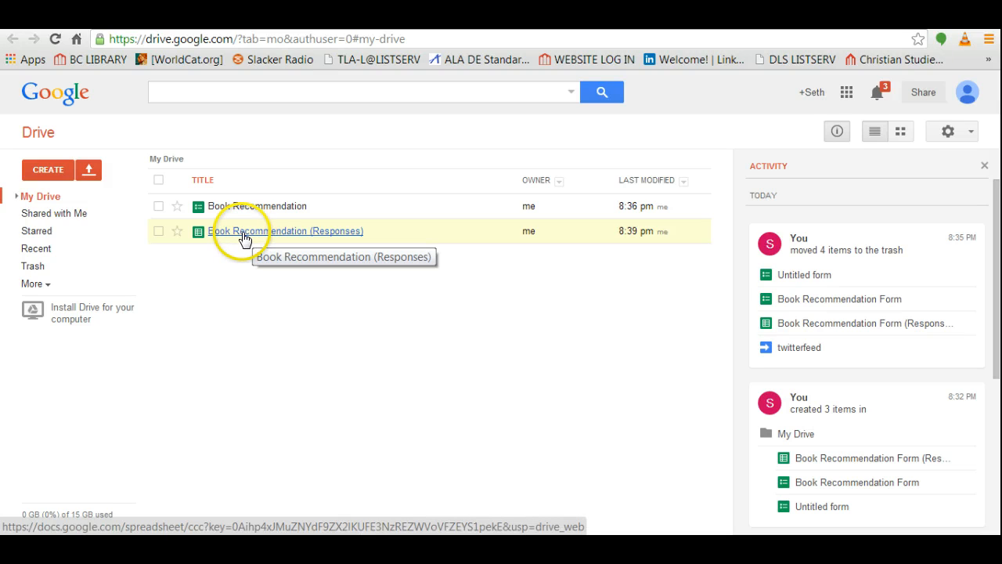
mouse_move(350, 308)
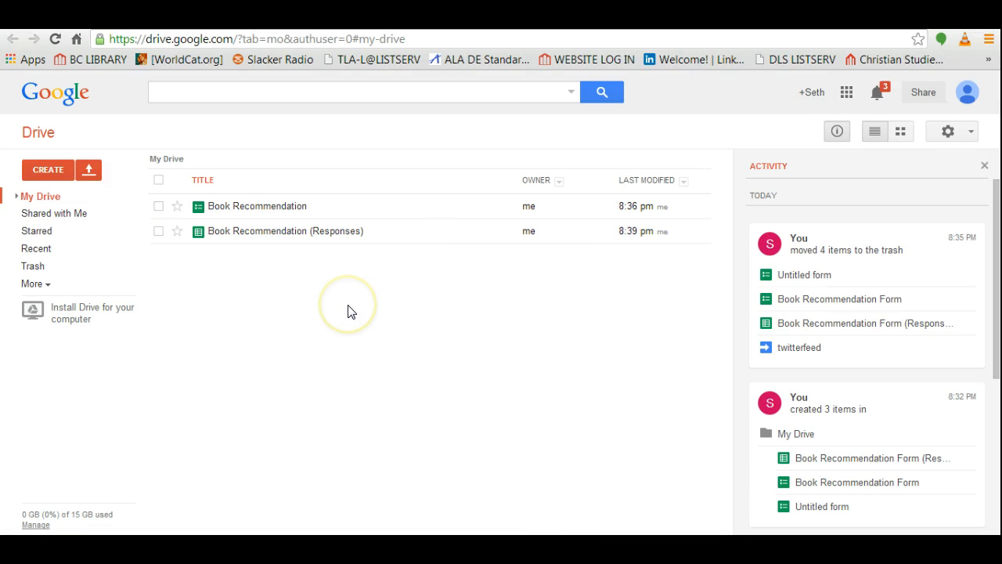